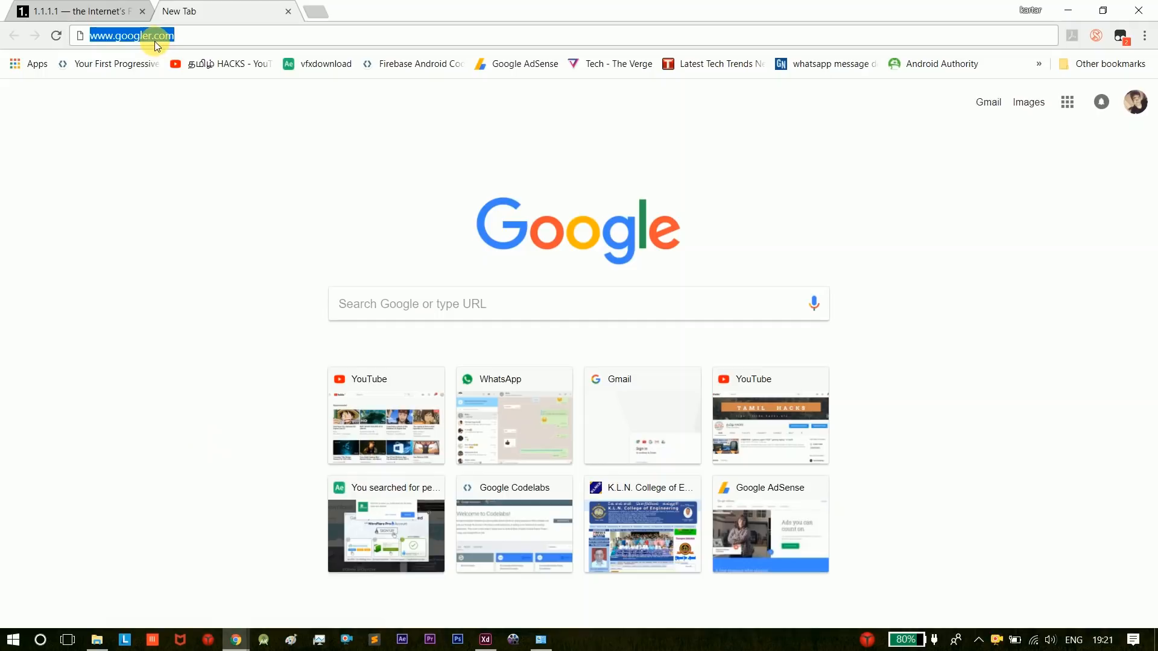
Open 1.1.1.1 in a new tab and scroll to 'DNS: Internet's Directory'.
{"action": "type", "text": "www.google.com"}
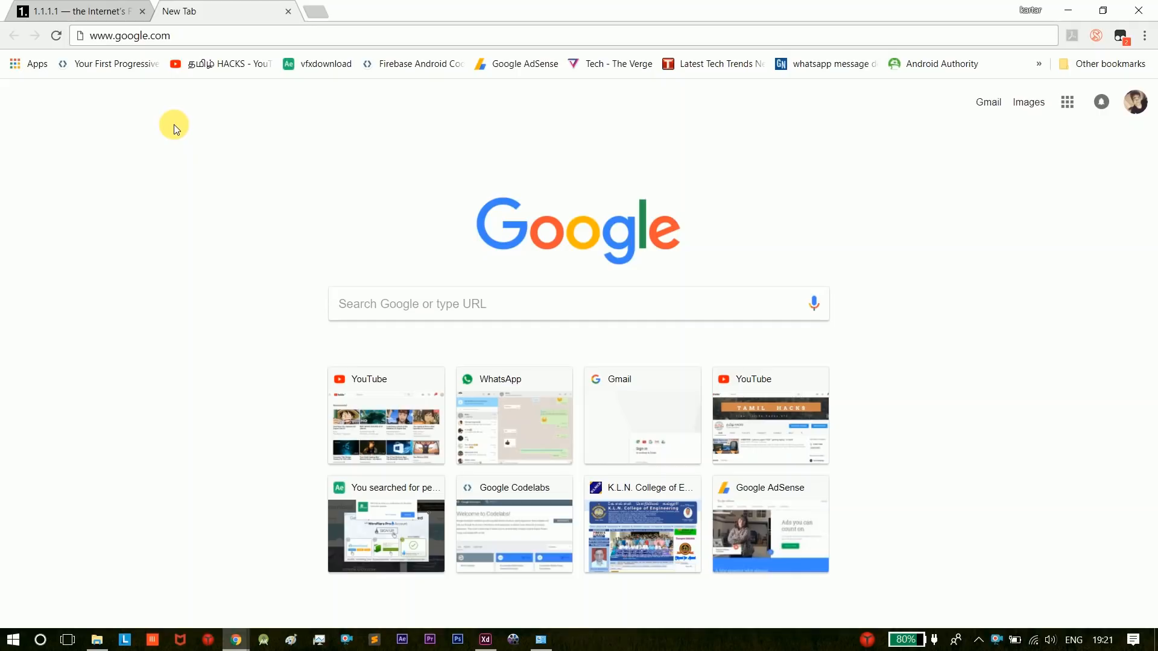
{"action": "mouse_move", "coordinate": [180, 161]}
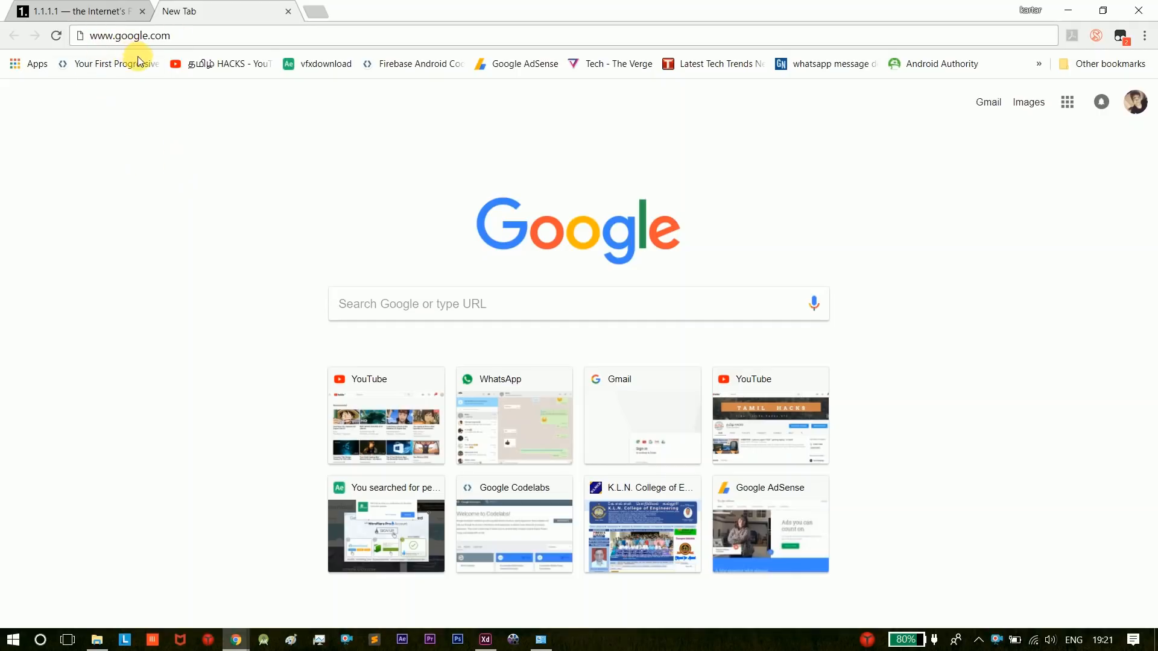
{"action": "left_click", "coordinate": [131, 36]}
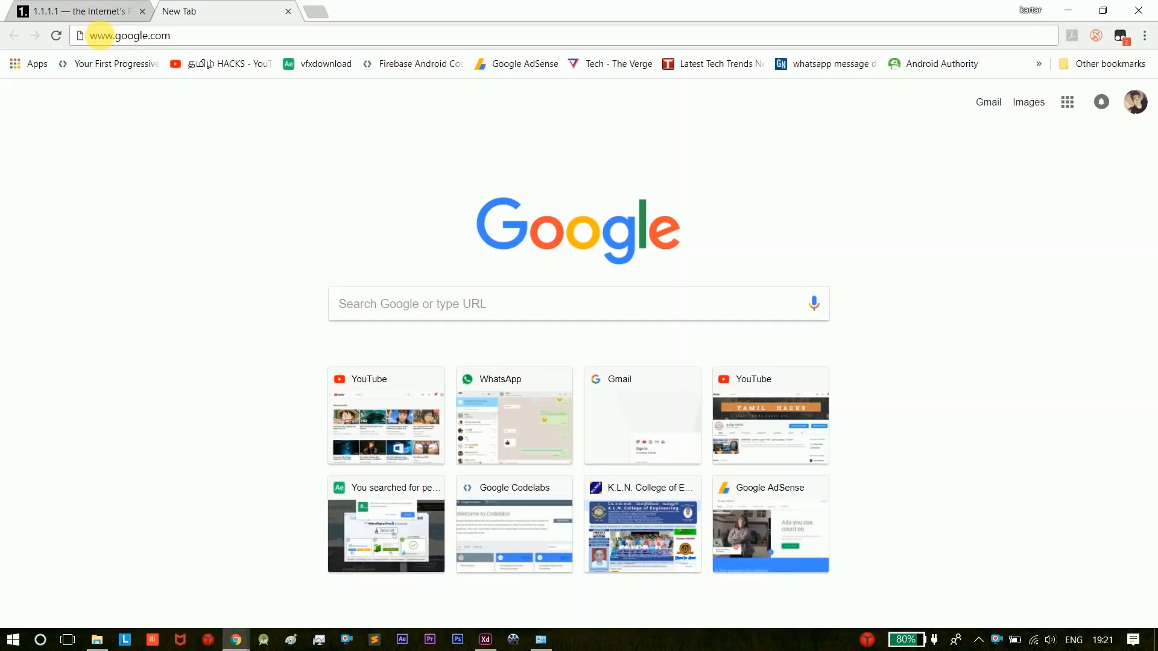
{"action": "mouse_move", "coordinate": [125, 94]}
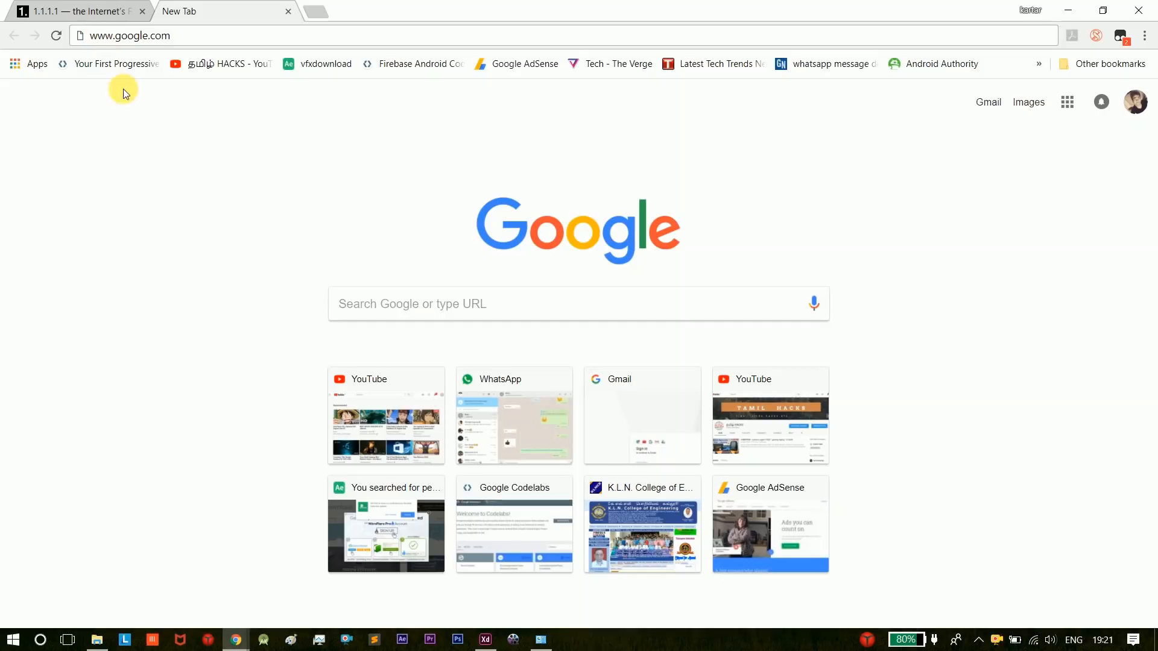
{"action": "mouse_move", "coordinate": [144, 187]}
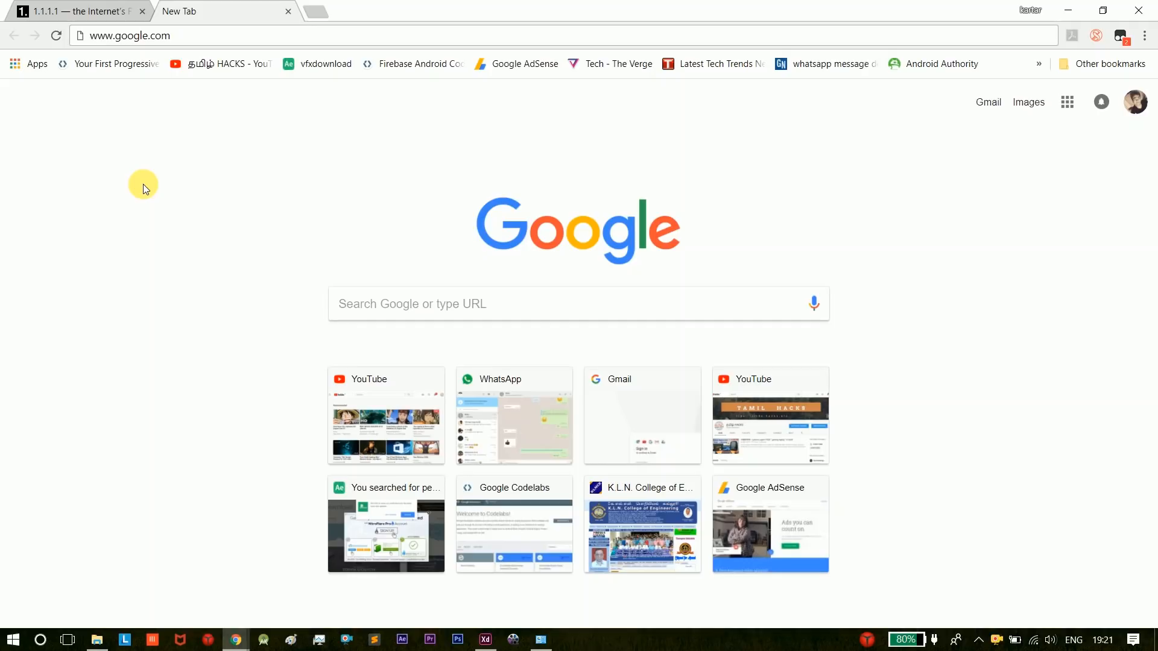
{"action": "mouse_move", "coordinate": [131, 139]}
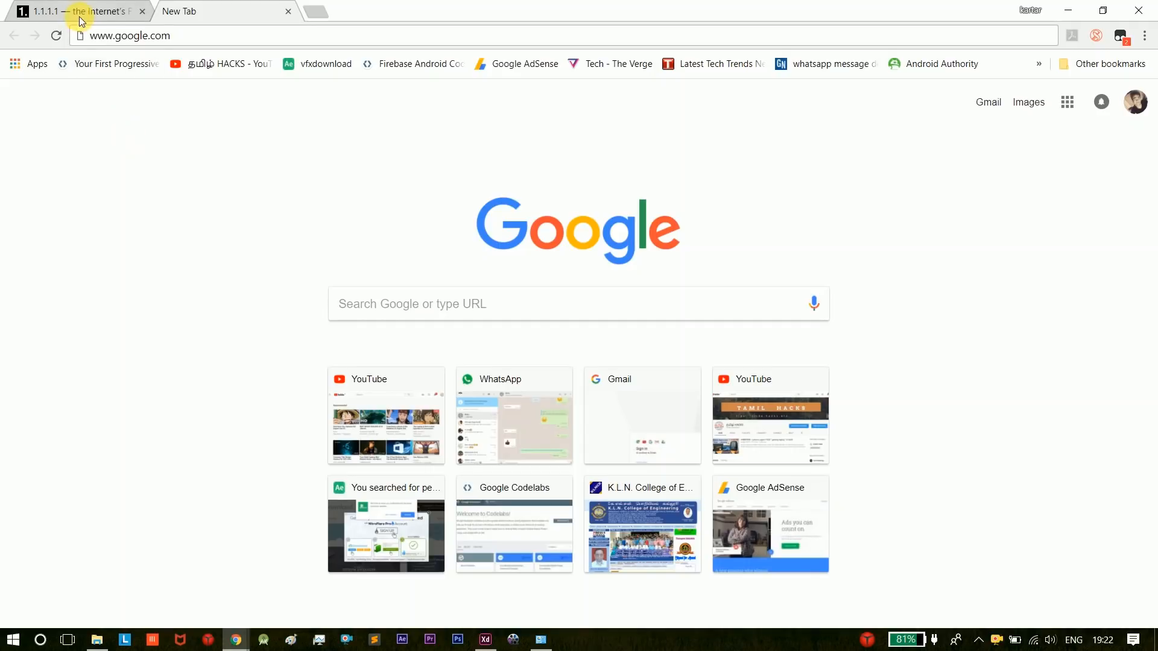
{"action": "left_click", "coordinate": [74, 11]}
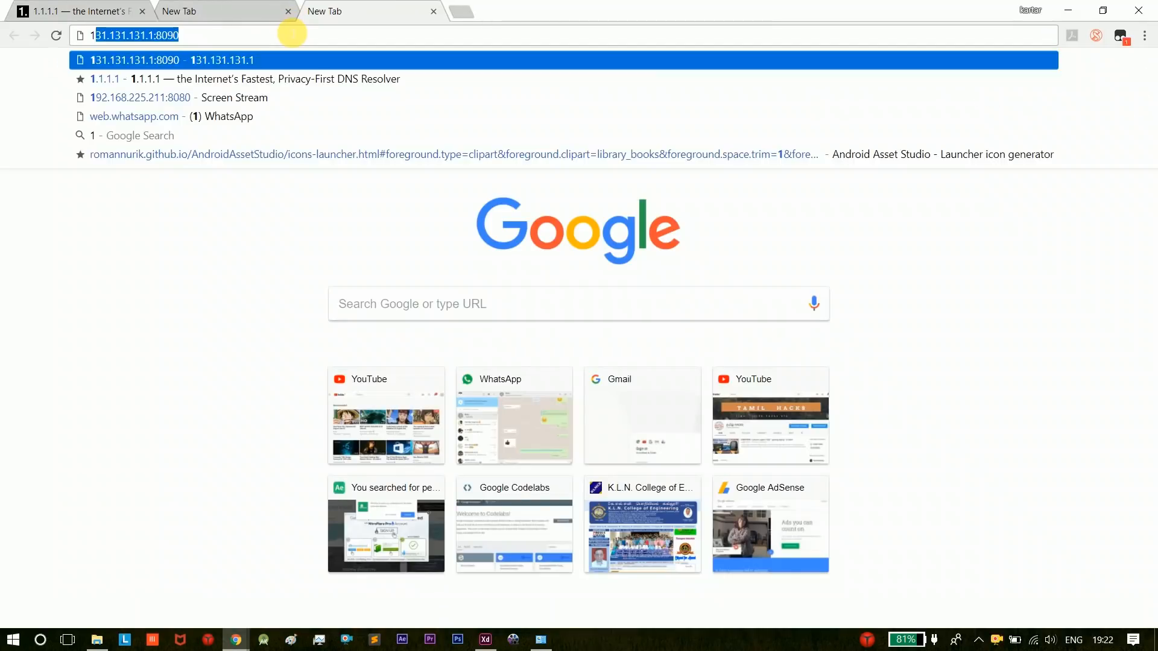
{"action": "type", "text": "1.1.1.1"}
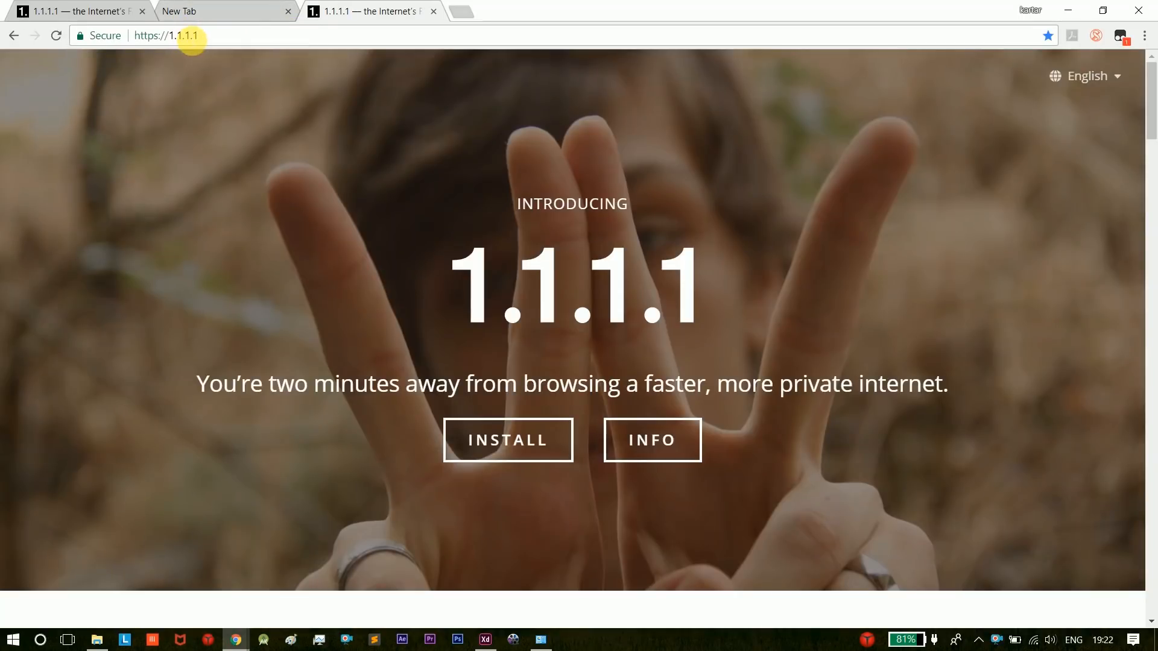
{"action": "mouse_move", "coordinate": [312, 135]}
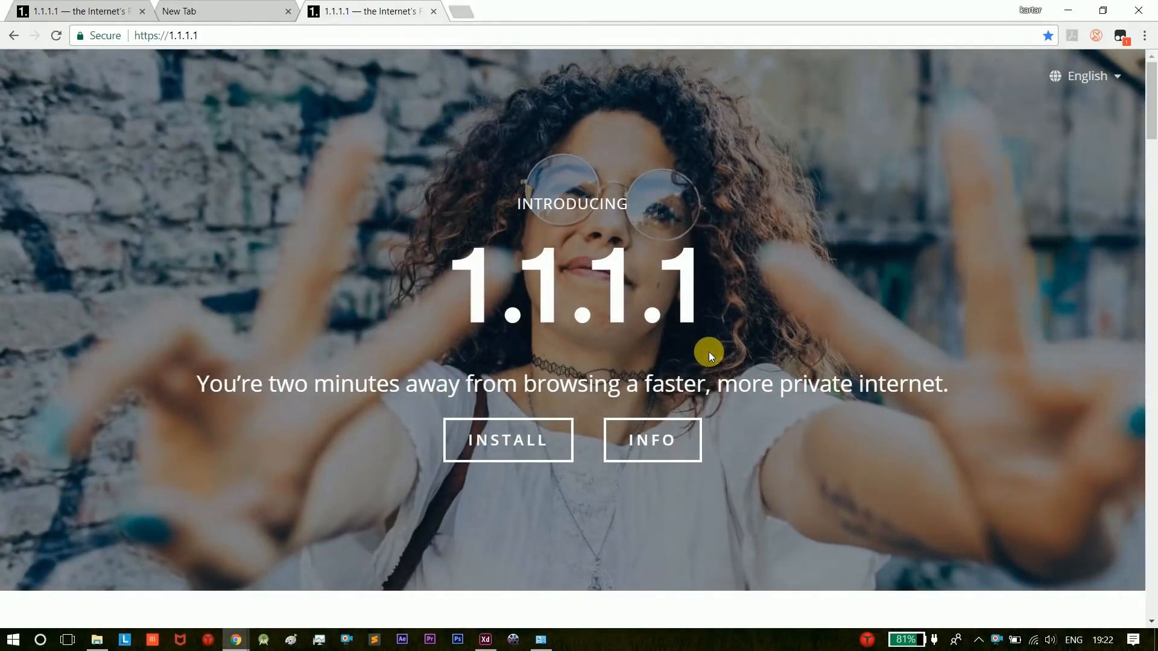
{"action": "scroll", "scroll_direction": "down", "scroll_amount": 3}
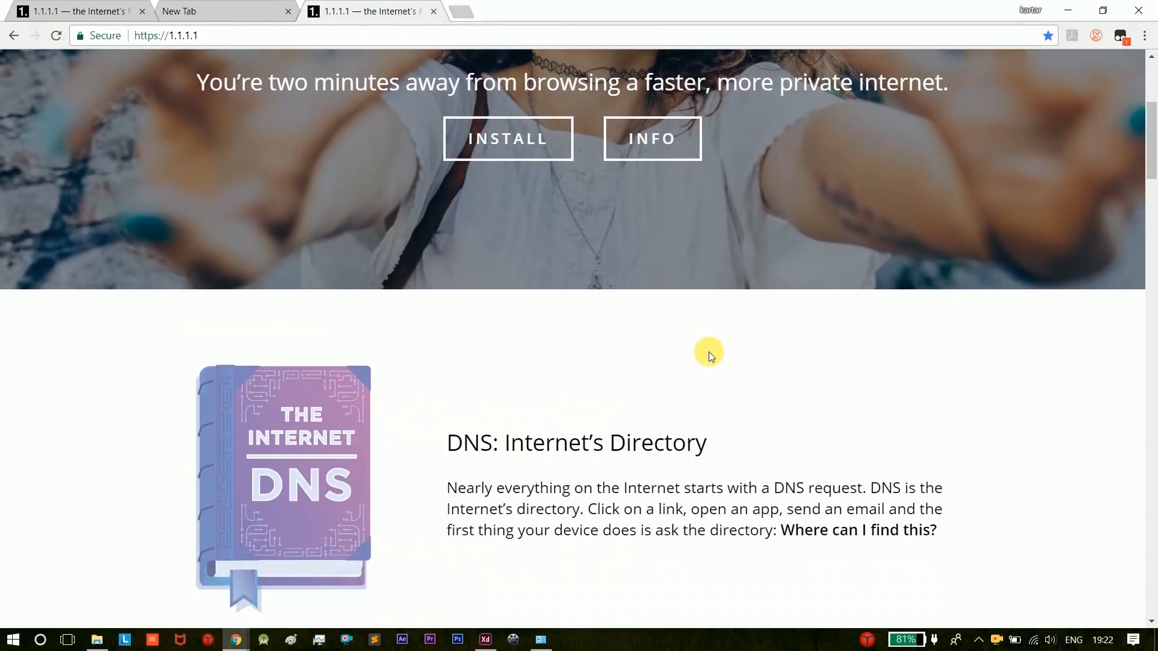
{"action": "scroll", "scroll_direction": "down", "scroll_amount": 3}
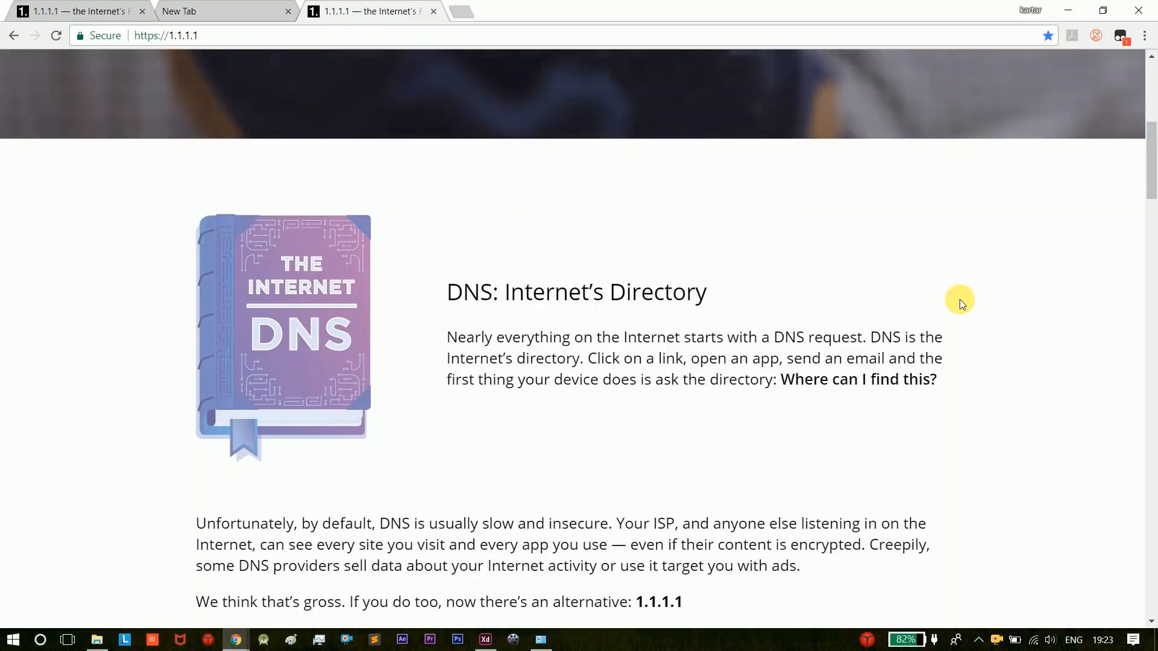
{"action": "mouse_move", "coordinate": [433, 11]}
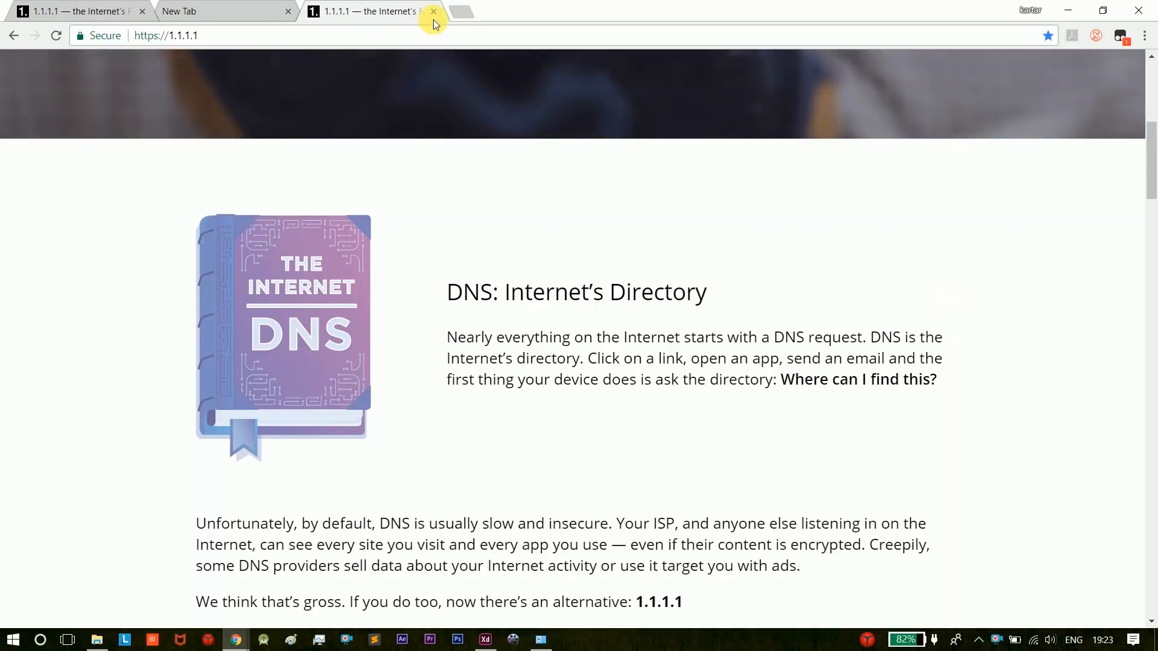
Search Google for 'tamil hacks' in a fourth browser tab.
{"action": "left_click", "coordinate": [458, 11]}
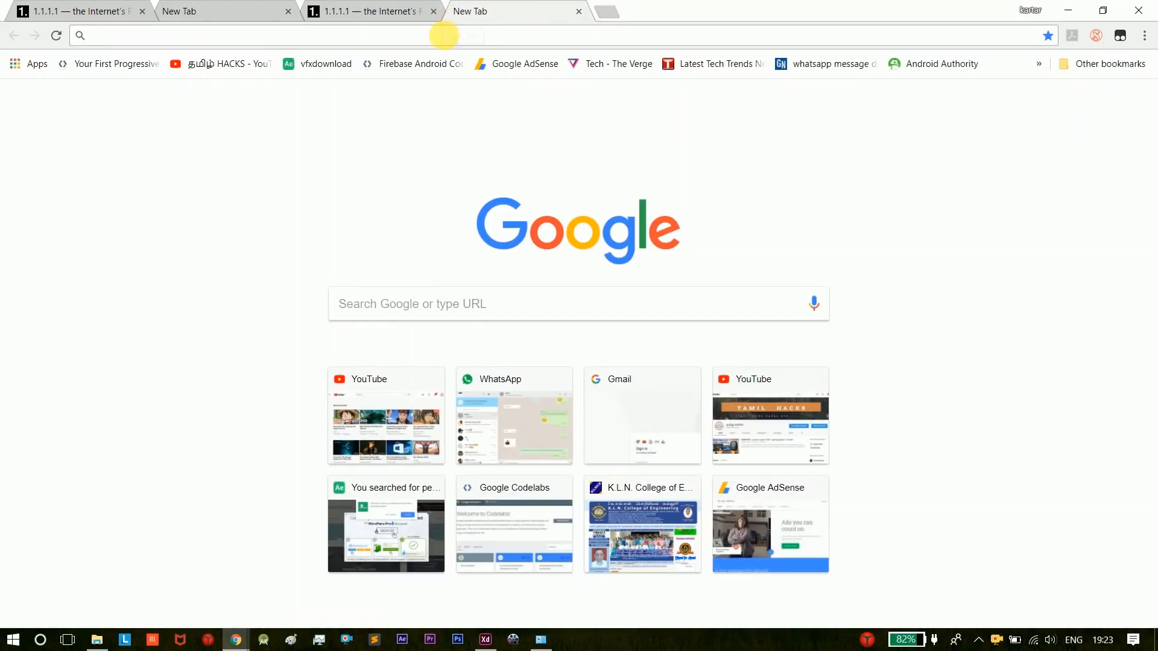
{"action": "type", "text": "tamilrockers.tw/index.php/tutorials/category/6-english-hd-bd-rips-with-subtitle/"}
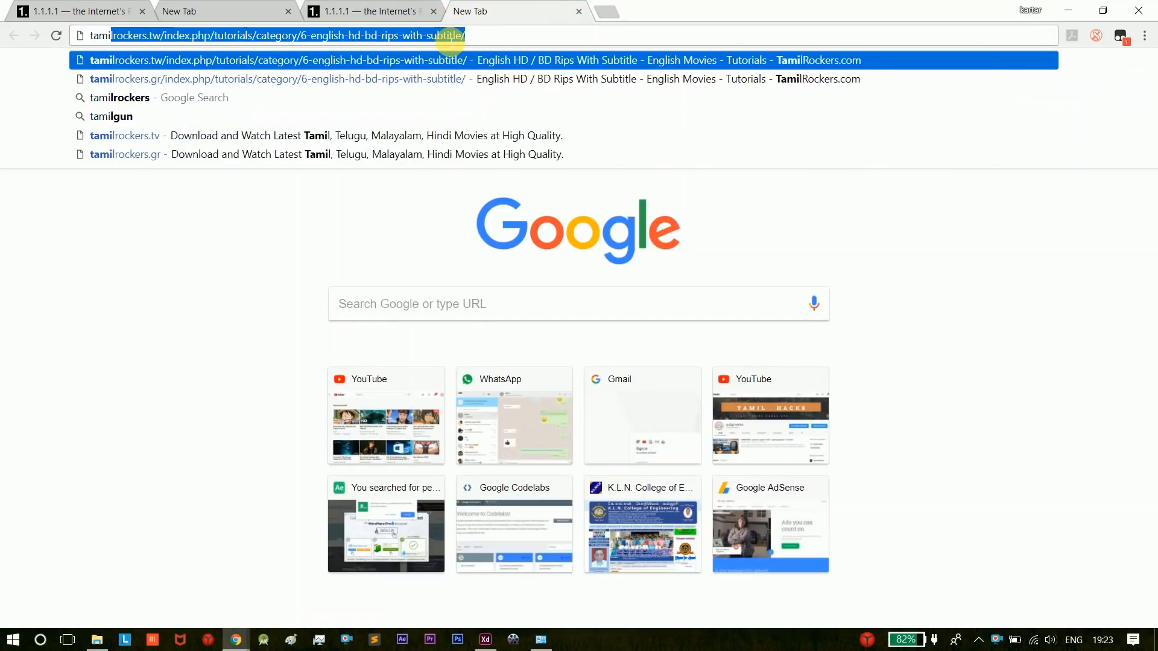
{"action": "type", "text": "tamil hacks"}
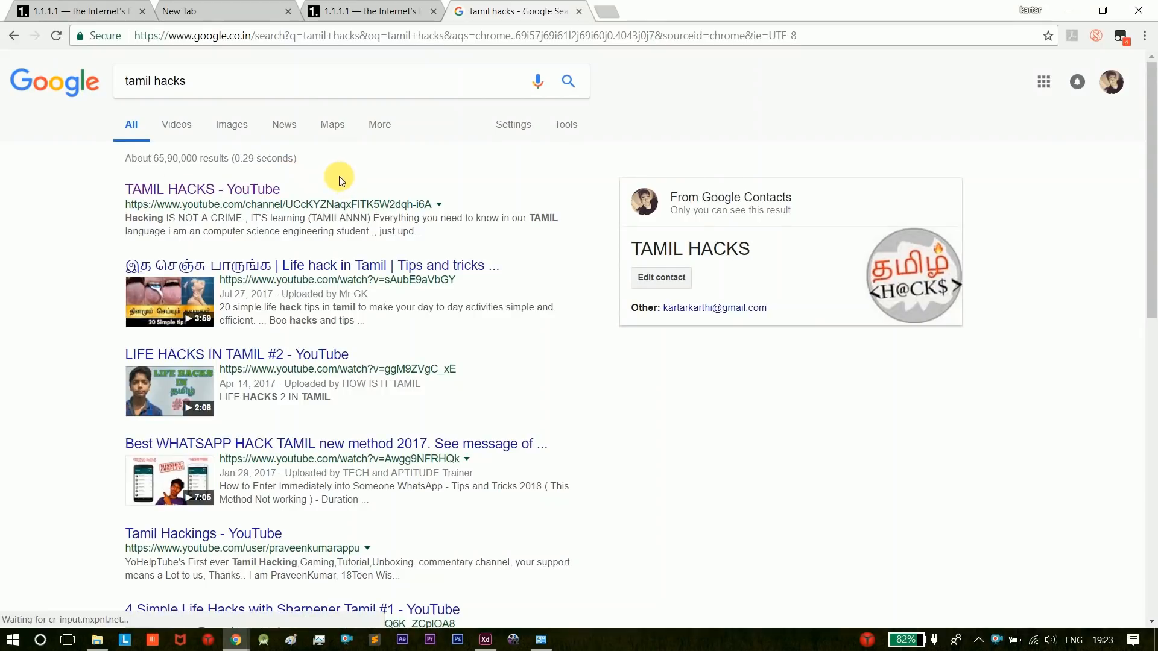
{"action": "mouse_move", "coordinate": [332, 124]}
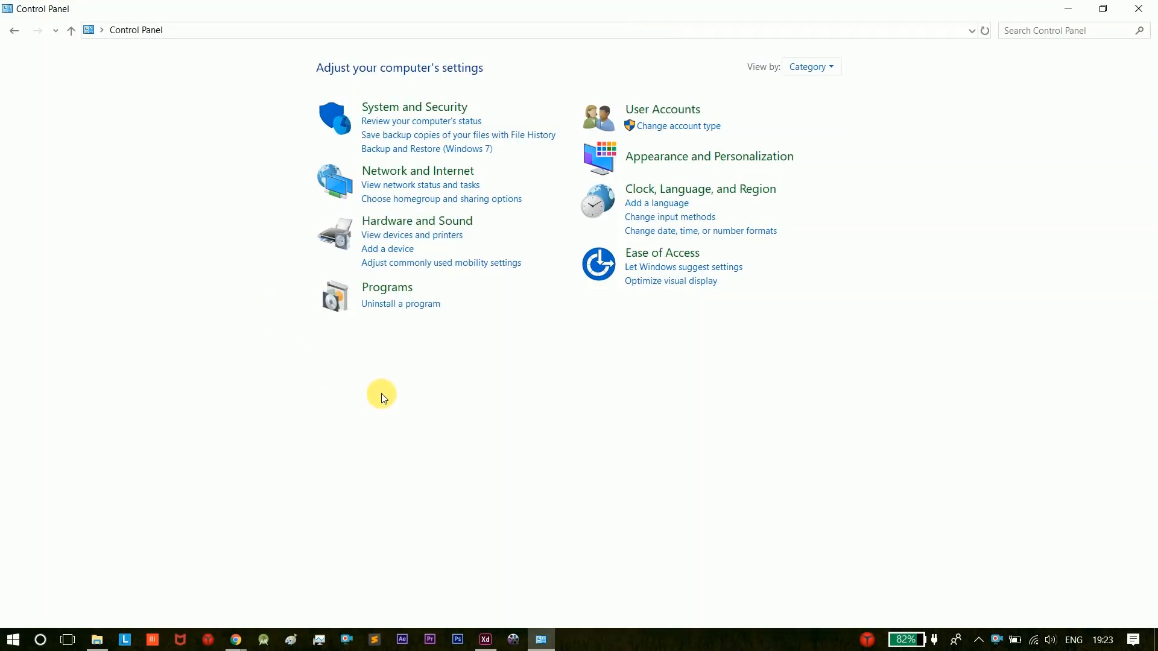
{"action": "mouse_move", "coordinate": [384, 180]}
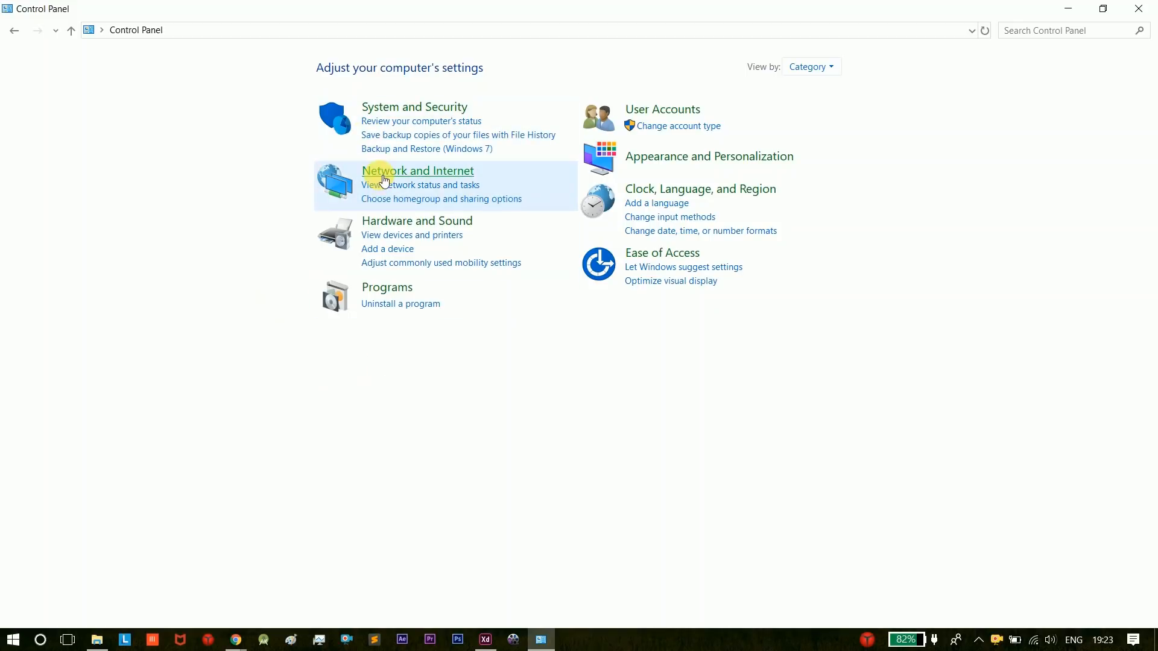
Go through Network and Internet and Network and Sharing Center to Change adapter settings.
{"action": "left_click", "coordinate": [418, 170]}
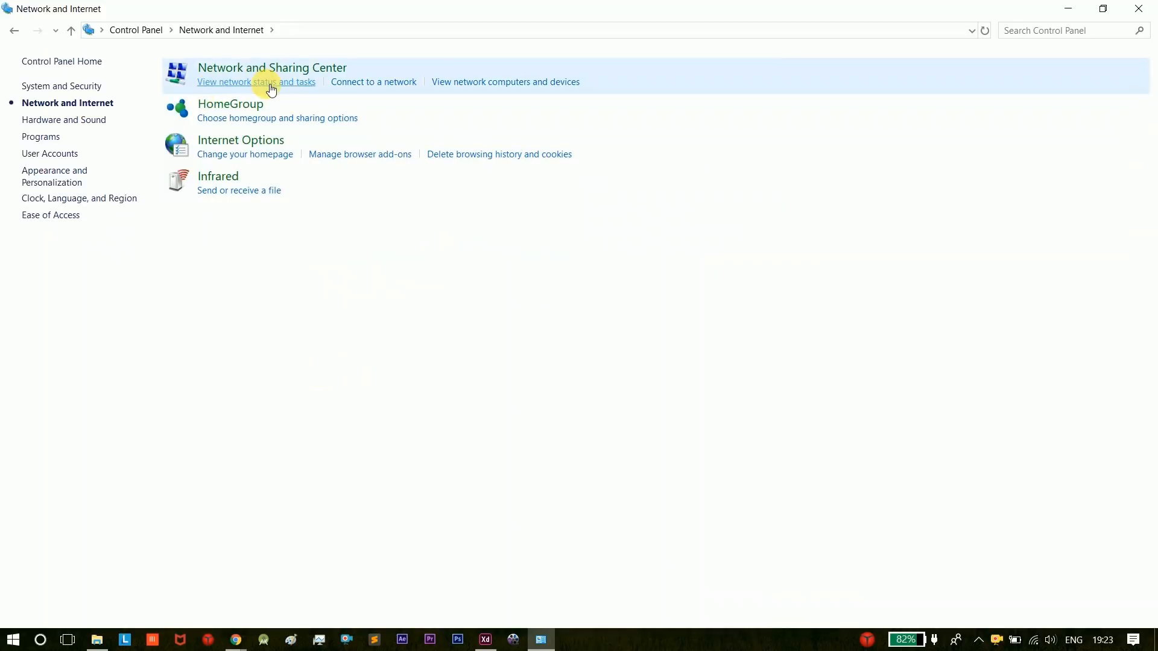
{"action": "left_click", "coordinate": [256, 82]}
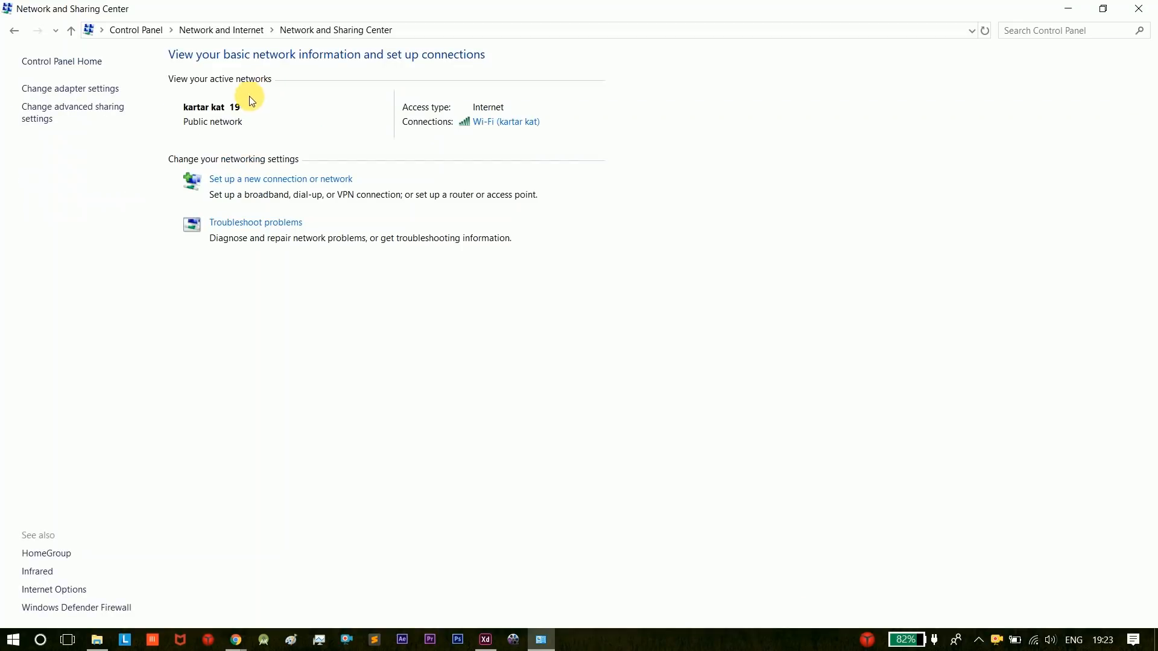
{"action": "left_click", "coordinate": [69, 89]}
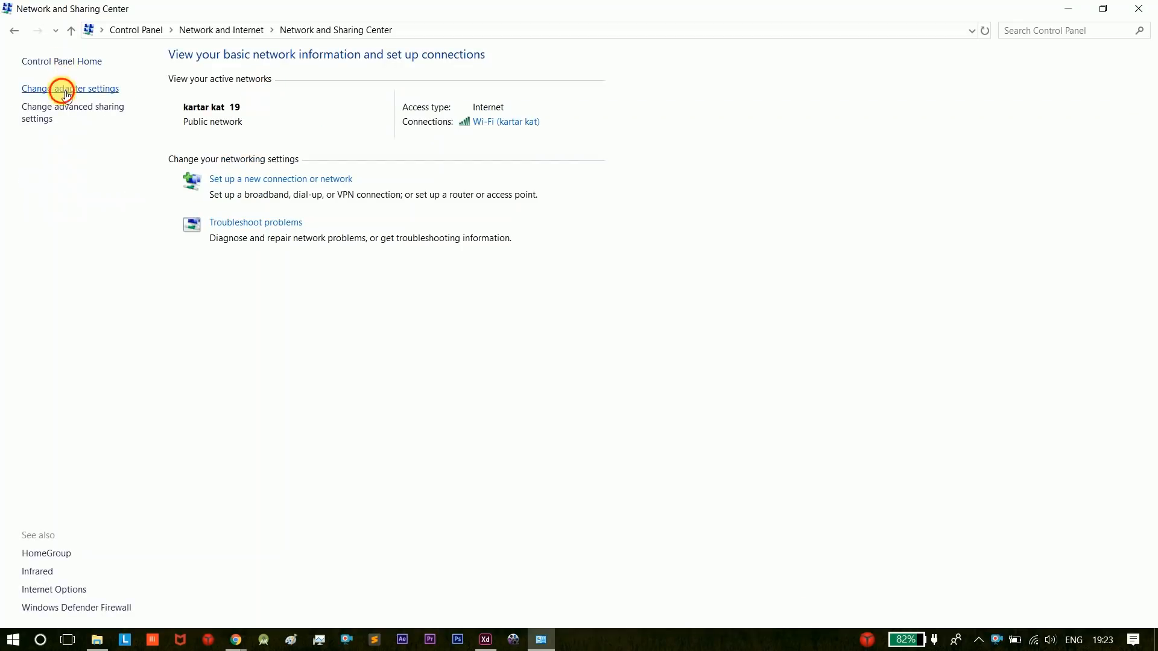
{"action": "left_click", "coordinate": [70, 88]}
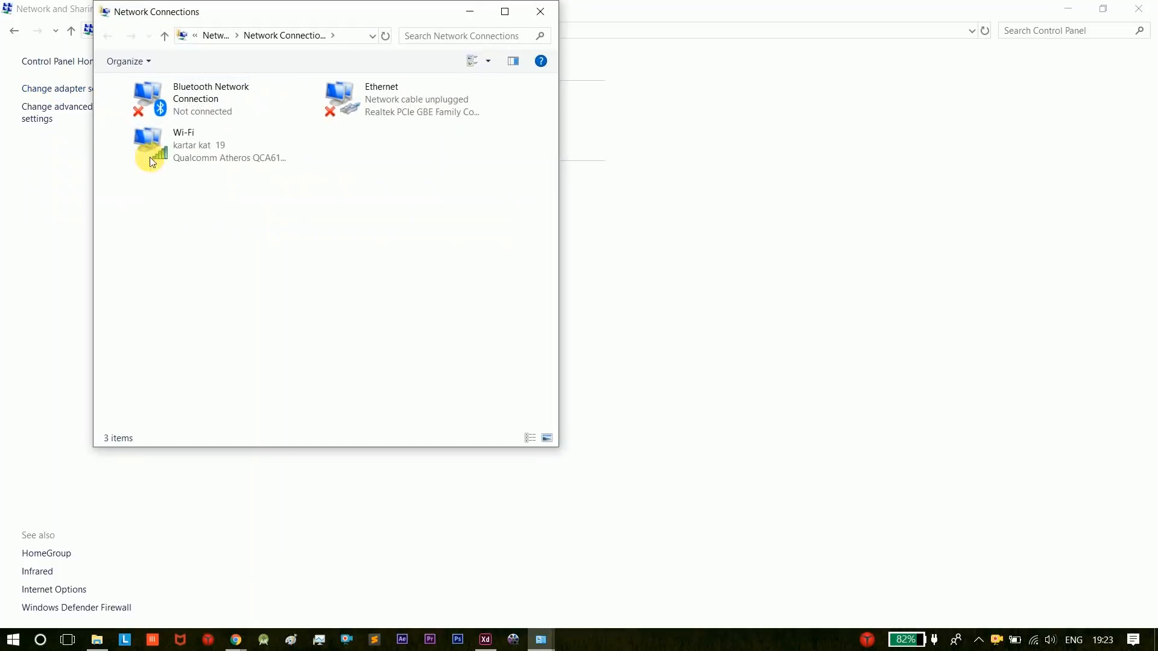
Open Wi-Fi adapter properties, then its Internet Protocol Version 4 (TCP/IPv4) settings.
{"action": "left_click", "coordinate": [197, 145]}
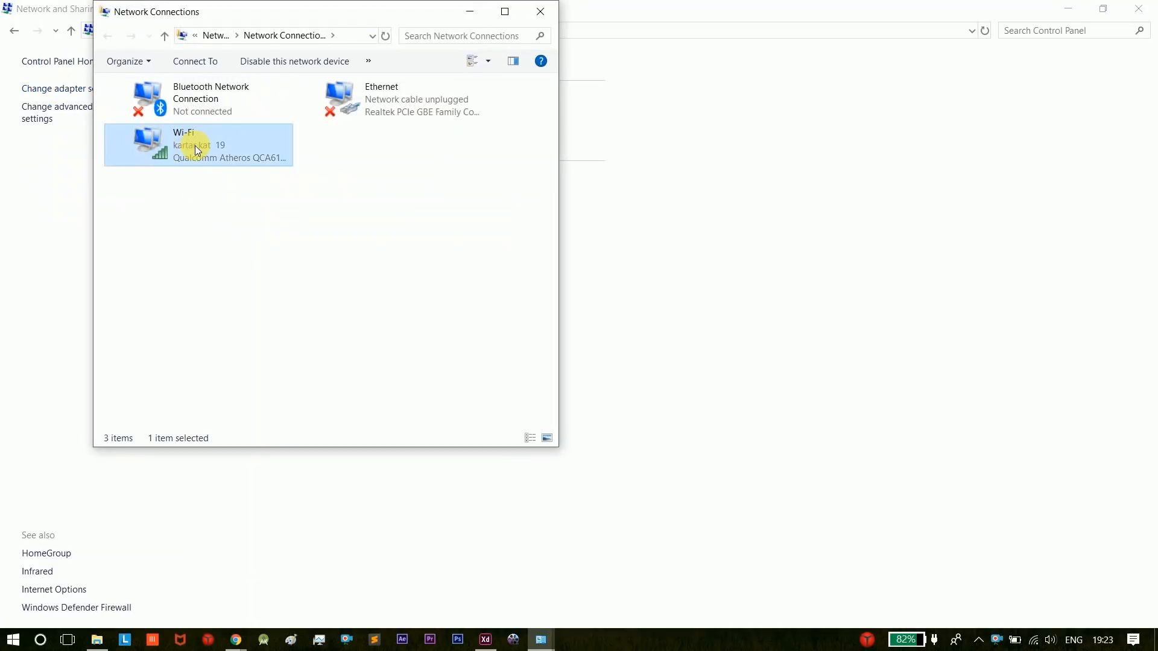
{"action": "double_click", "coordinate": [198, 145]}
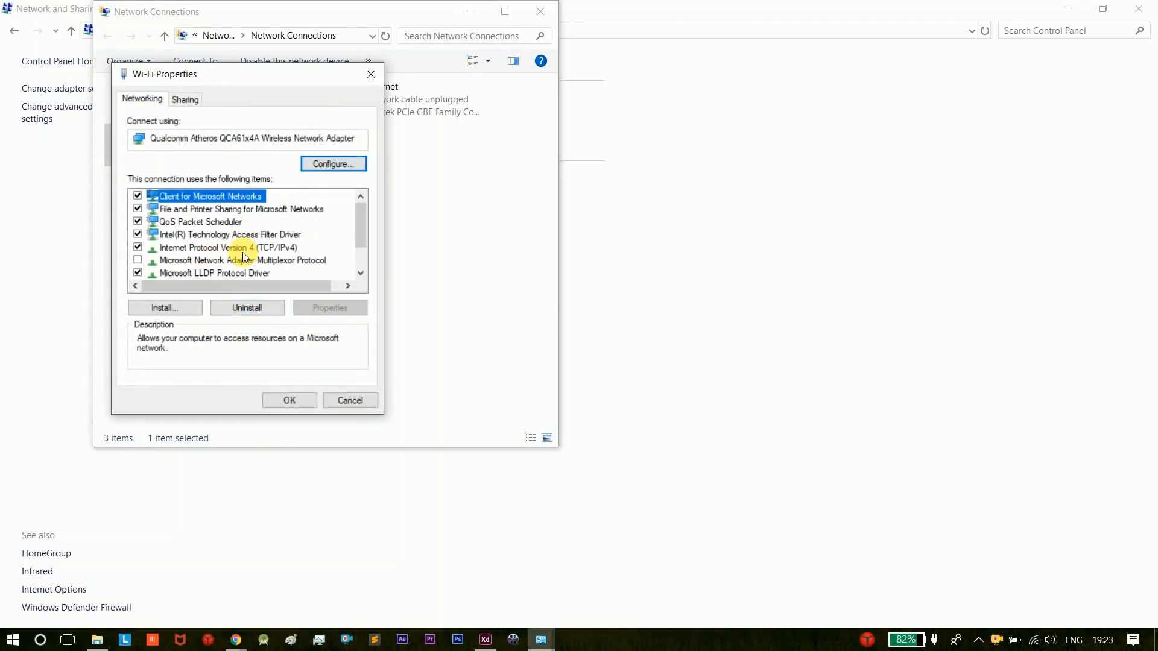
{"action": "double_click", "coordinate": [223, 247]}
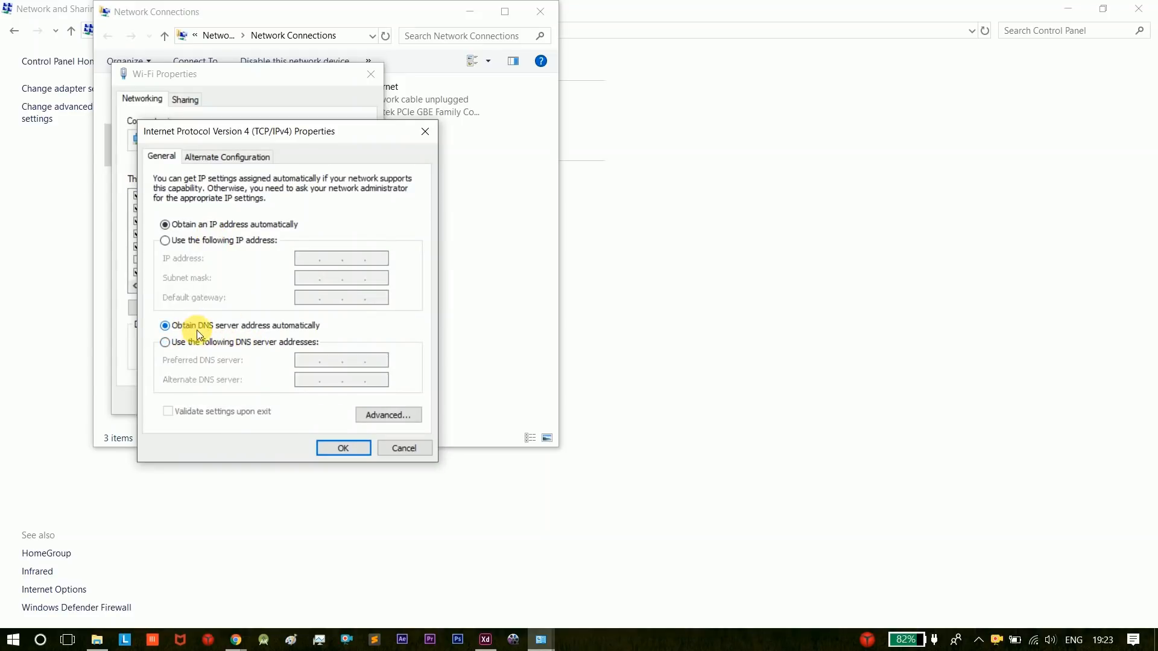
{"action": "mouse_move", "coordinate": [288, 327]}
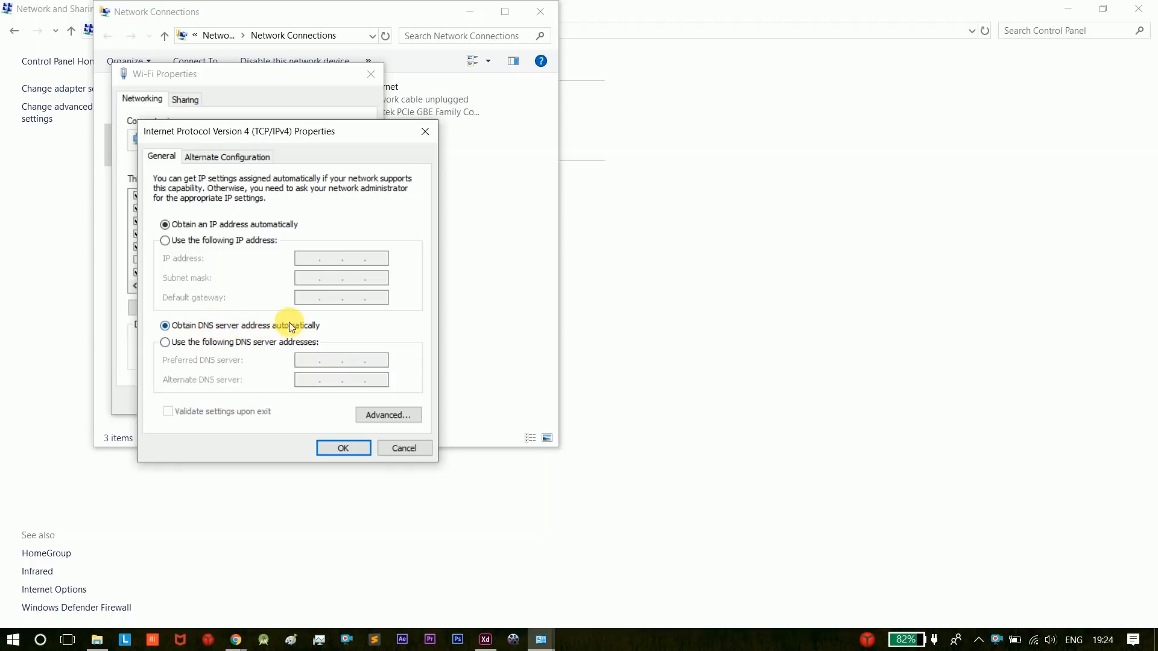
{"action": "mouse_move", "coordinate": [234, 338]}
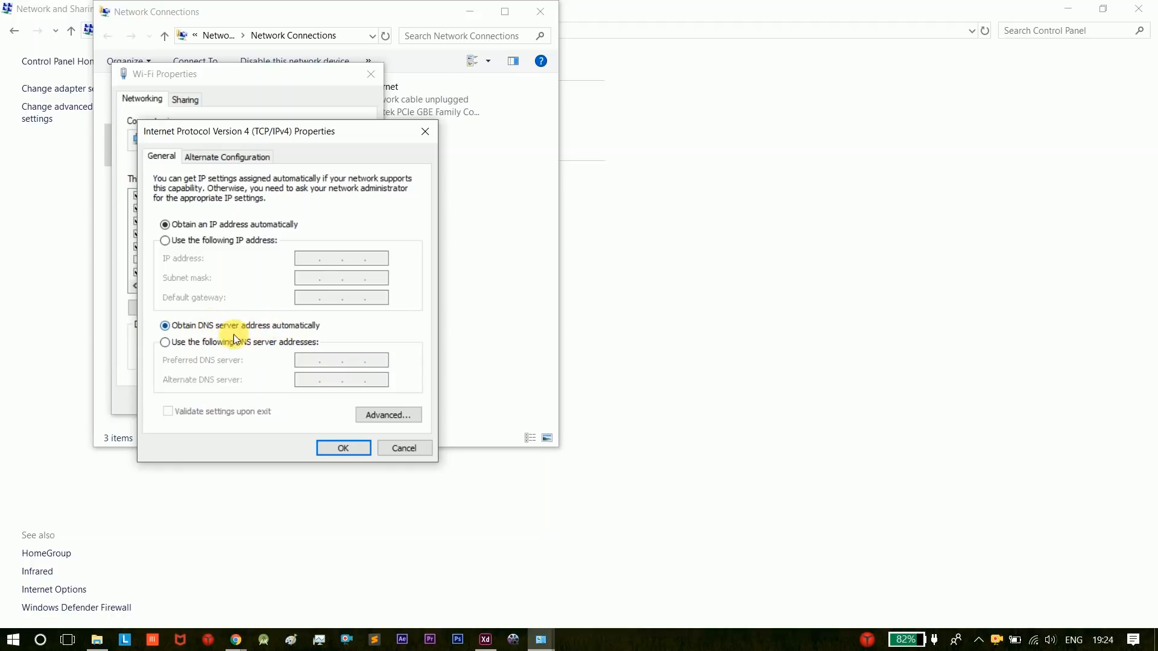
Switch IPv4 to manual DNS servers, entering 1.1.1.1 preferred and 1.0.0.1 alternate.
{"action": "left_click", "coordinate": [165, 342]}
{"action": "type", "text": "1.1.1."}
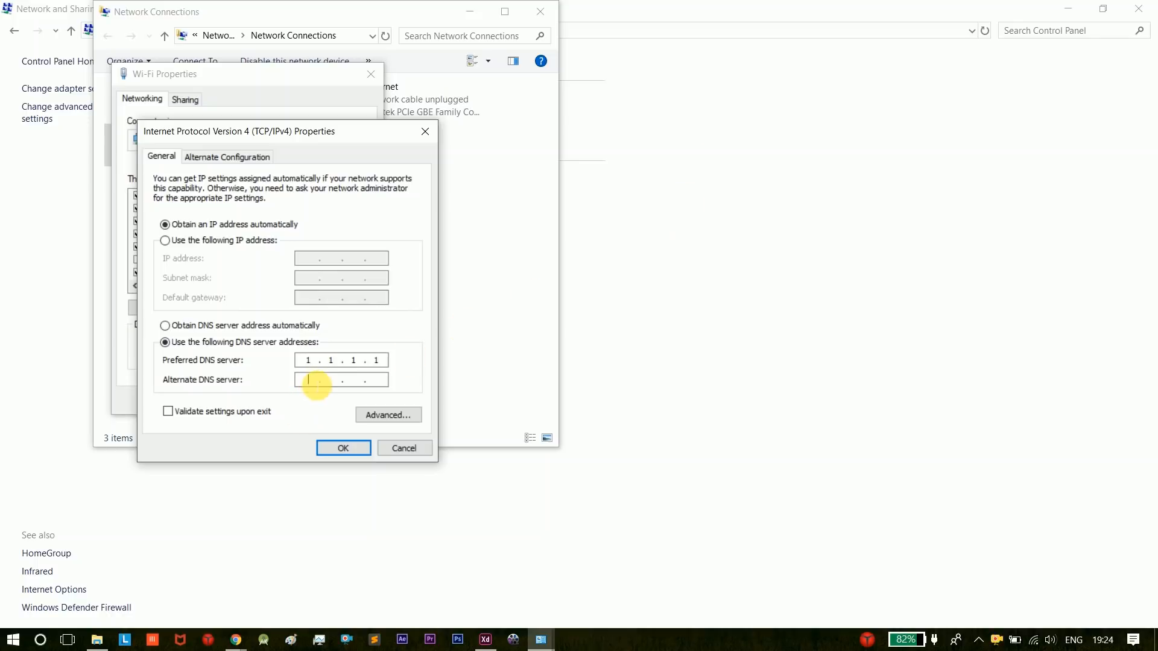
{"action": "type", "text": "10"}
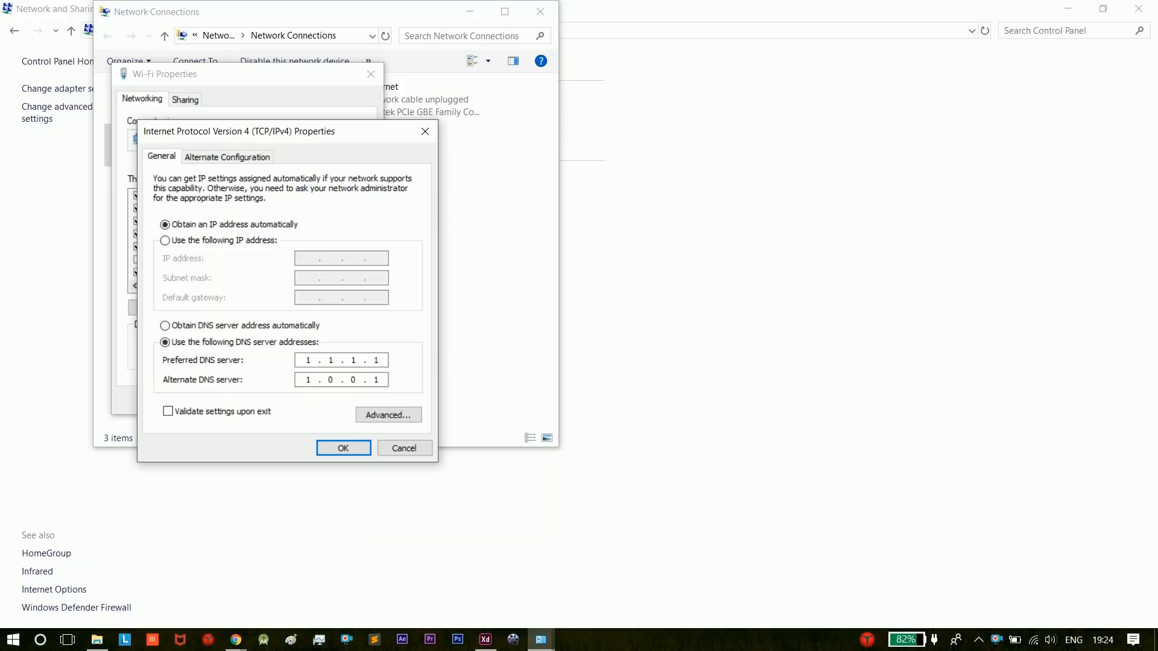
{"action": "mouse_move", "coordinate": [236, 639]}
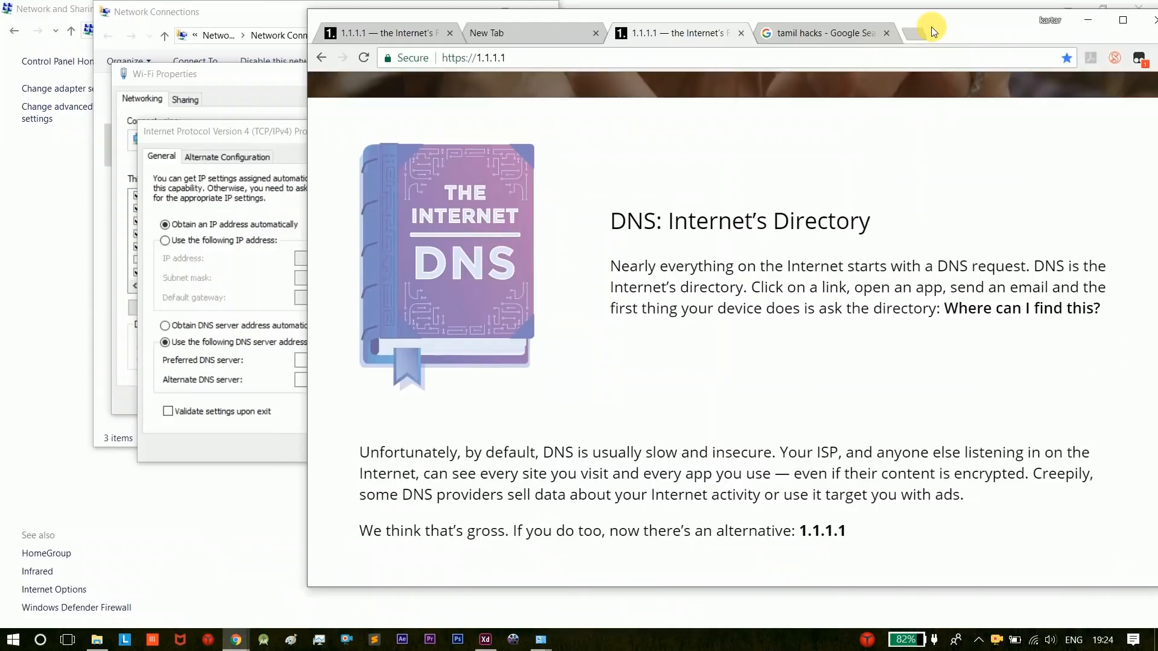
Scroll the 1.1.1.1 site to the 'Faster than anything else' chart showing 14.8ms.
{"action": "scroll", "scroll_direction": "down", "scroll_amount": 3}
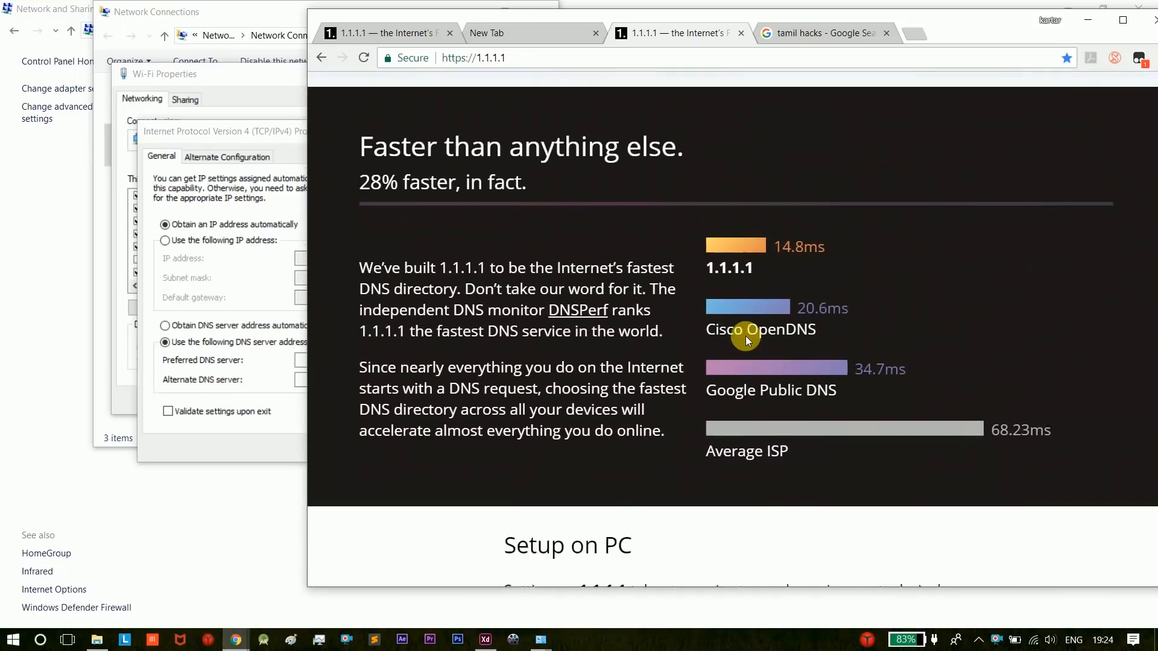
{"action": "scroll", "scroll_direction": "down", "scroll_amount": 3}
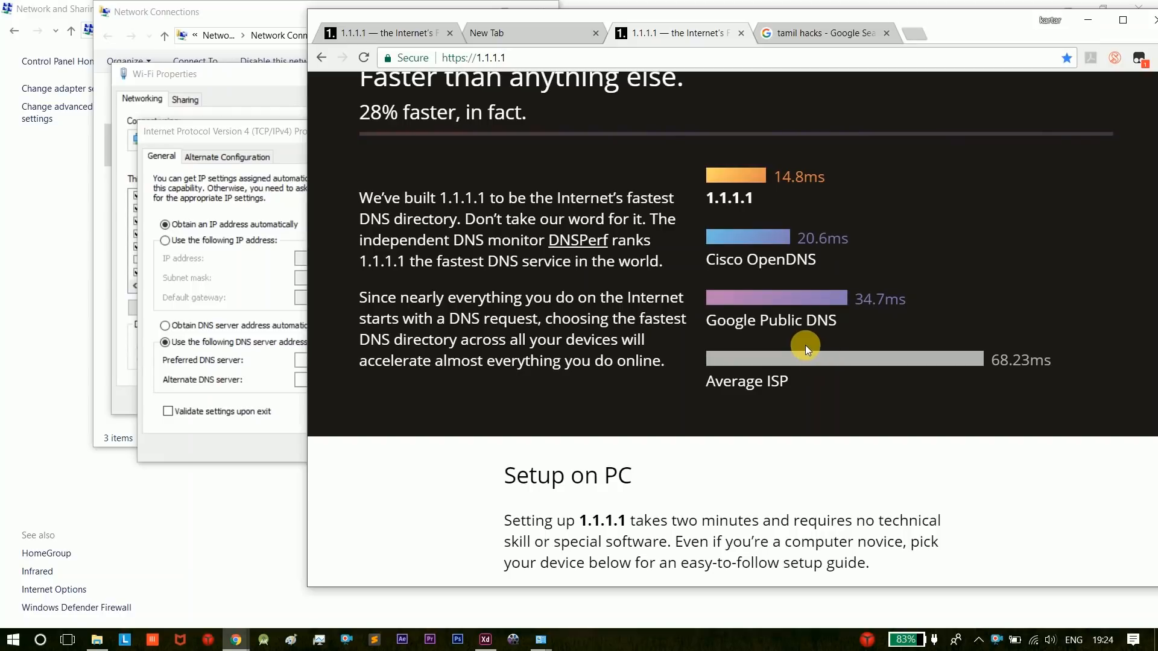
{"action": "mouse_move", "coordinate": [754, 333]}
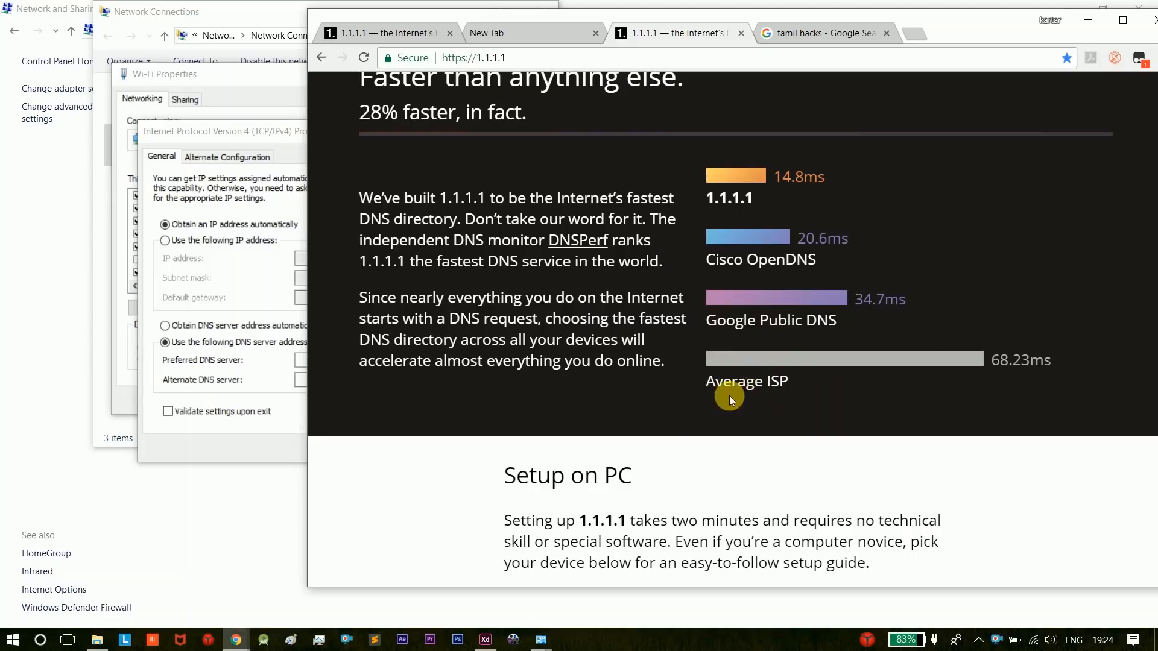
{"action": "mouse_move", "coordinate": [763, 401]}
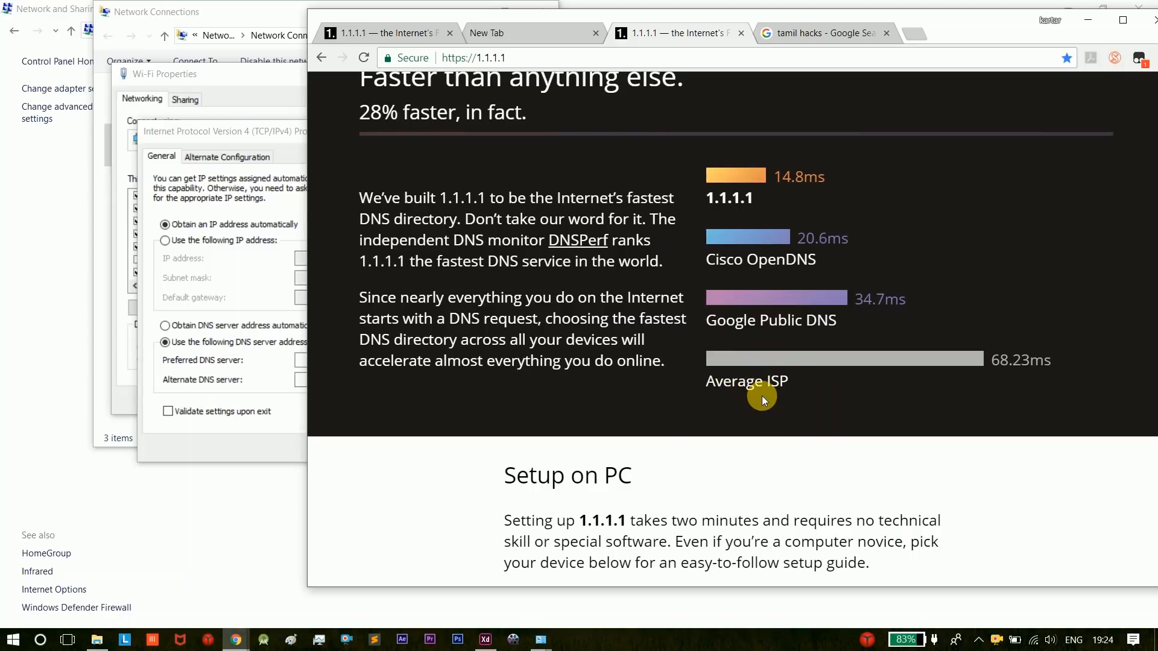
{"action": "mouse_move", "coordinate": [753, 274]}
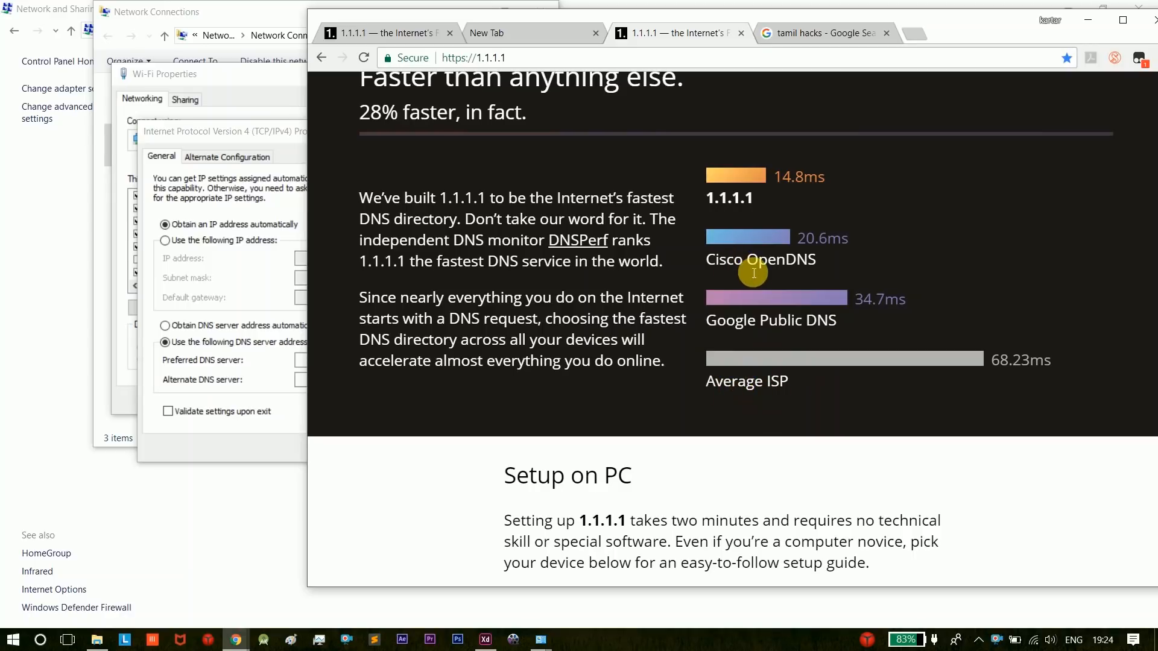
{"action": "mouse_move", "coordinate": [769, 405]}
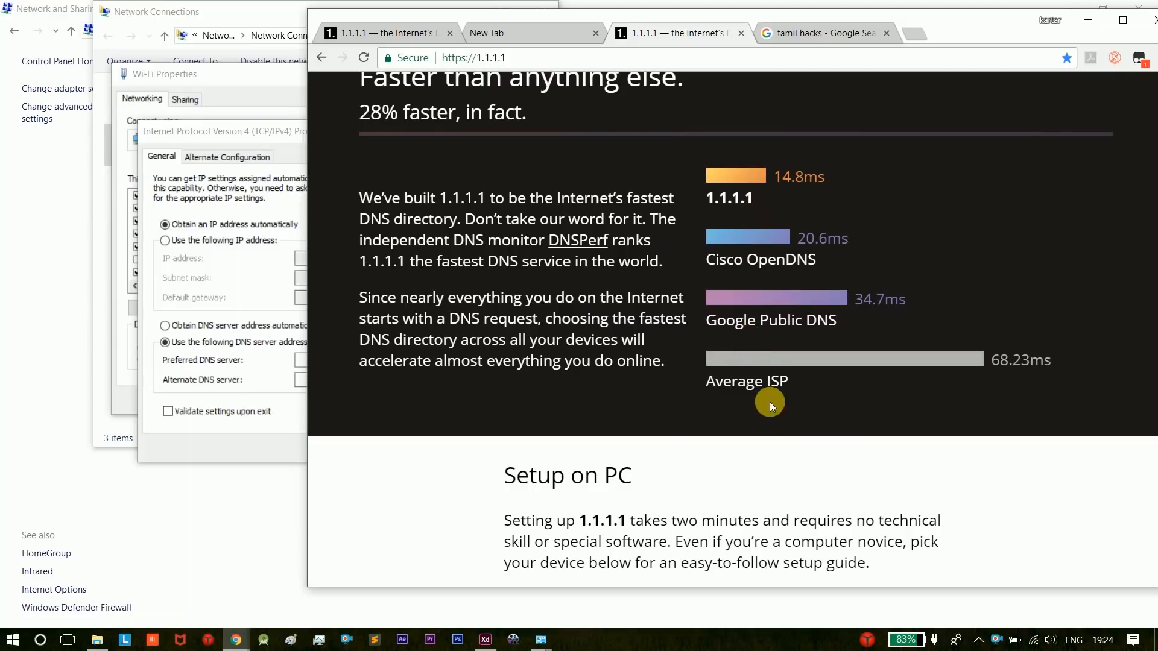
{"action": "mouse_move", "coordinate": [759, 217]}
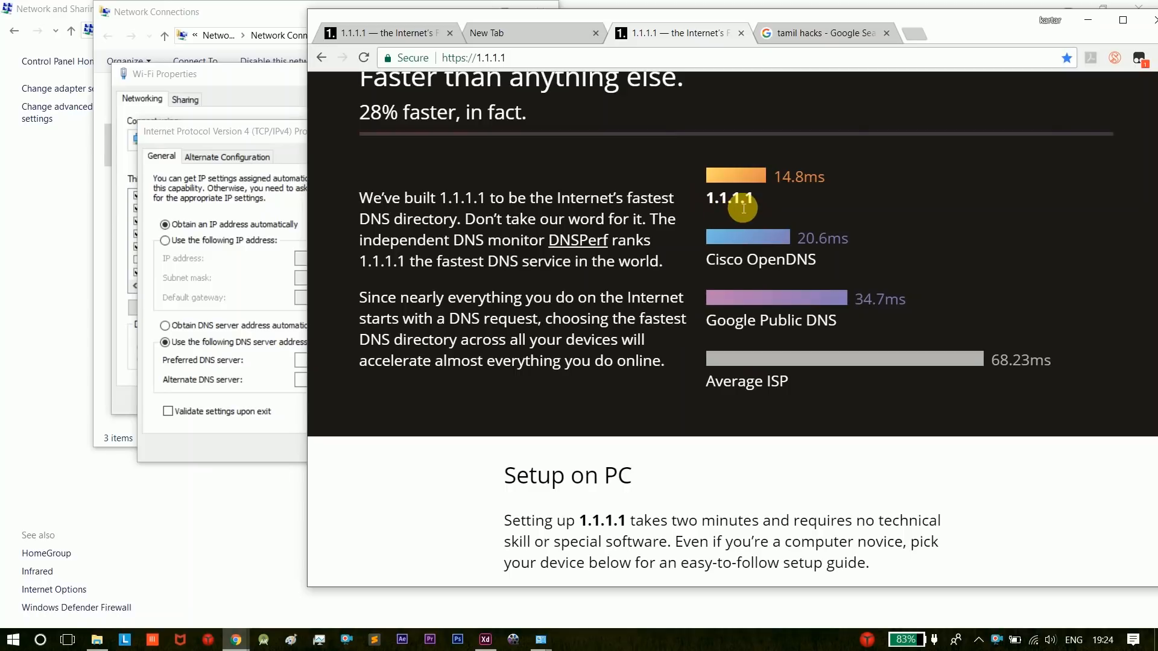
{"action": "mouse_move", "coordinate": [767, 327]}
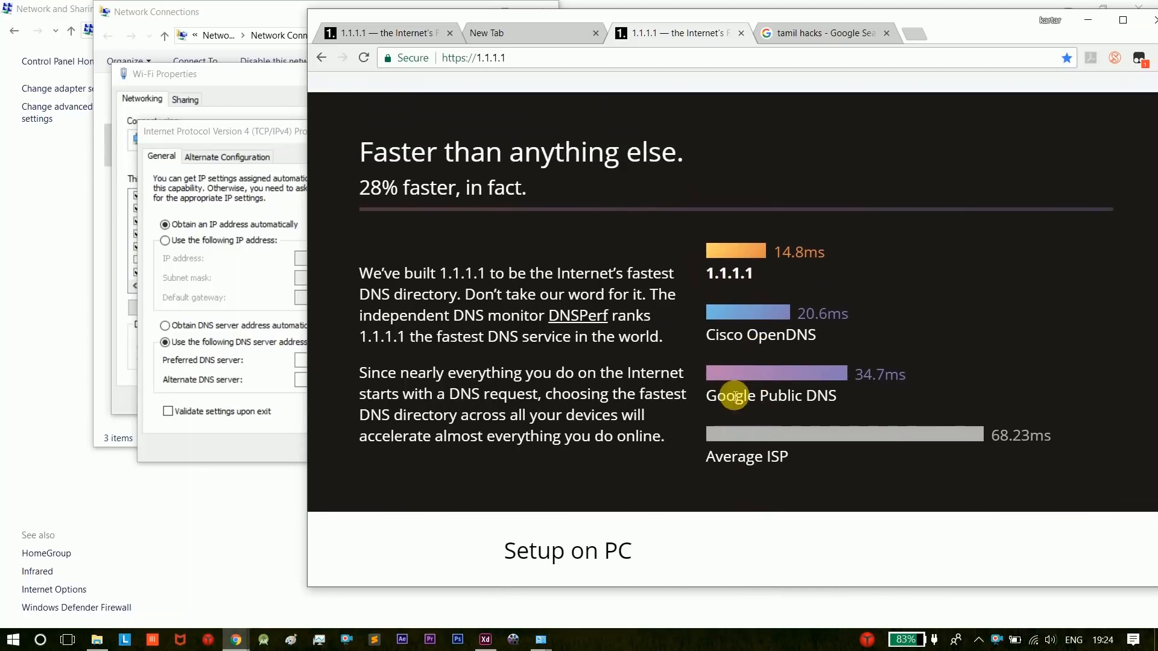
{"action": "mouse_move", "coordinate": [742, 263]}
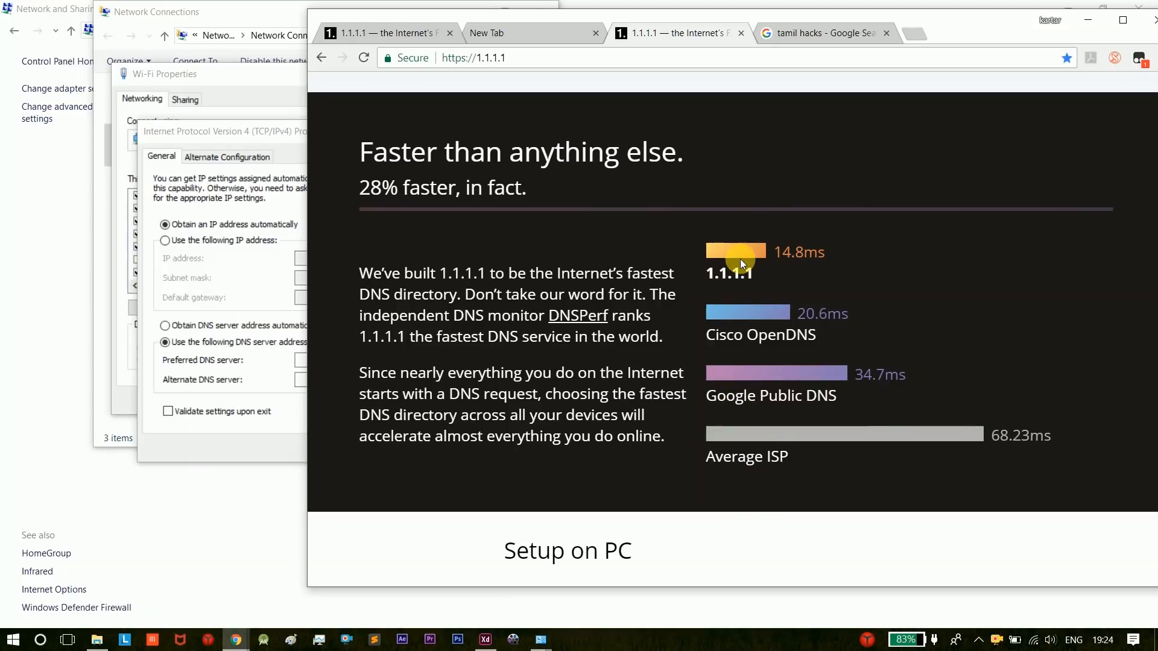
{"action": "scroll", "scroll_direction": "down", "scroll_amount": 3}
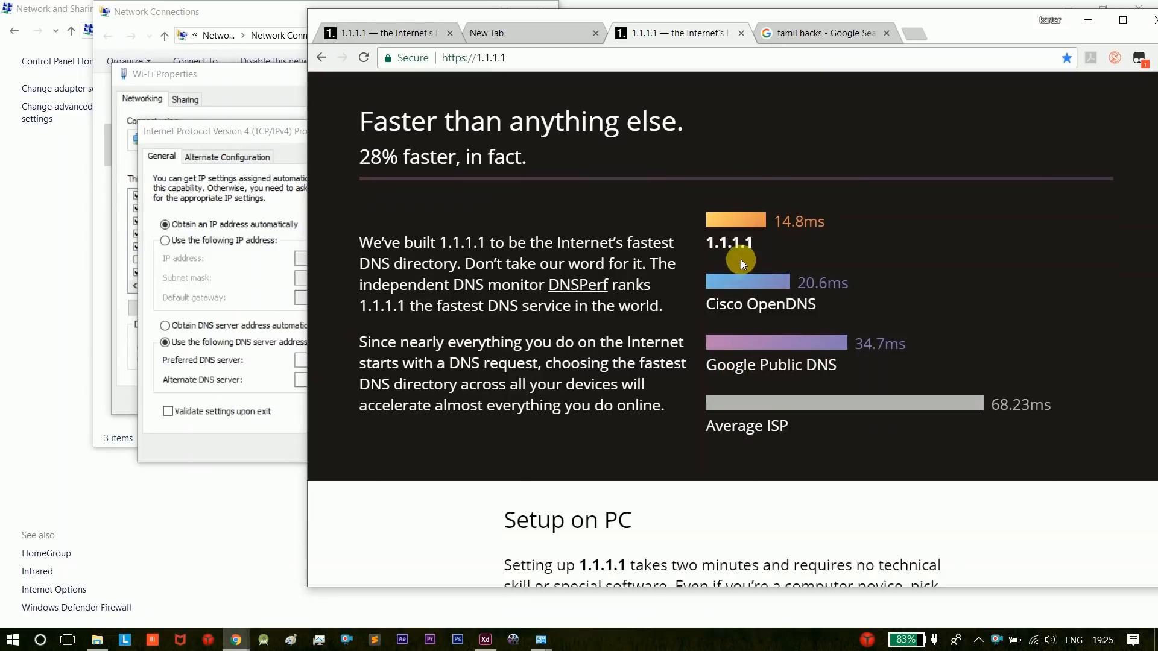
Scroll to the site's Windows setup steps listing IPv4 addresses 1.1.1.1 and 1.0.0.1.
{"action": "scroll", "scroll_direction": "down", "scroll_amount": 3}
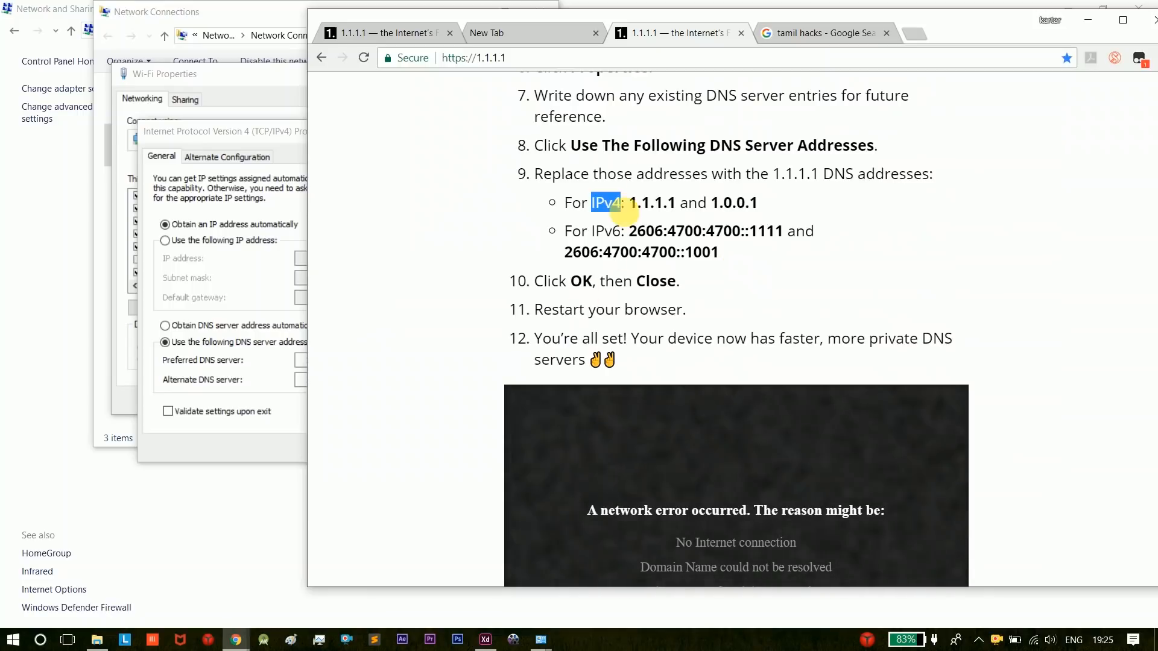
{"action": "mouse_move", "coordinate": [940, 18]}
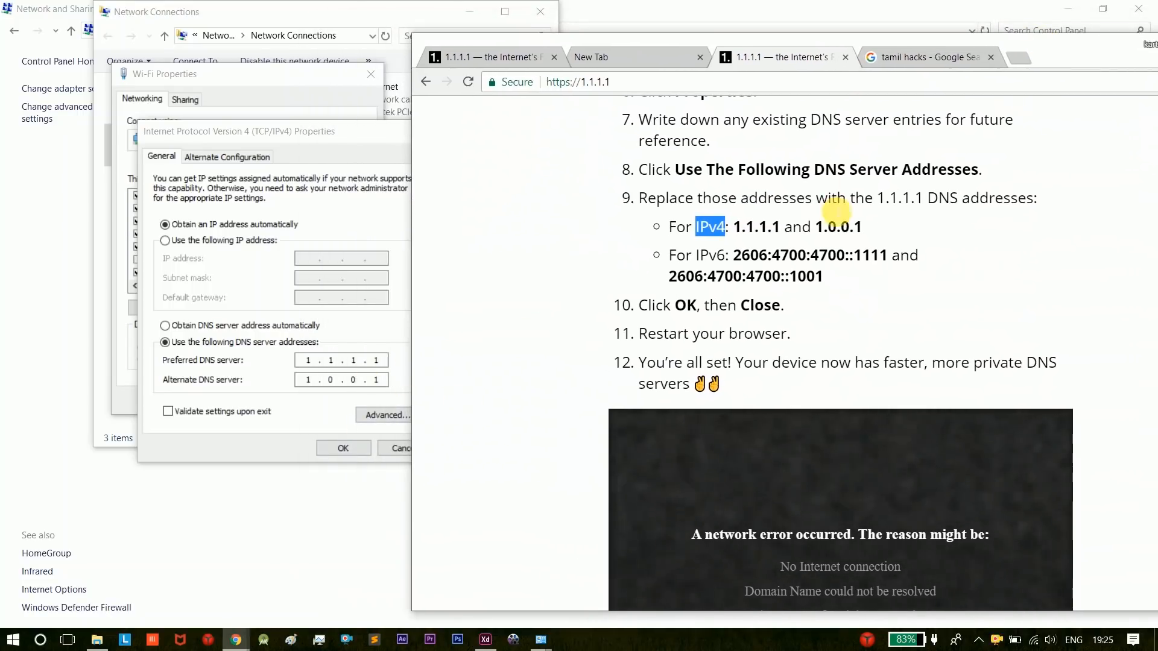
{"action": "mouse_move", "coordinate": [217, 289]}
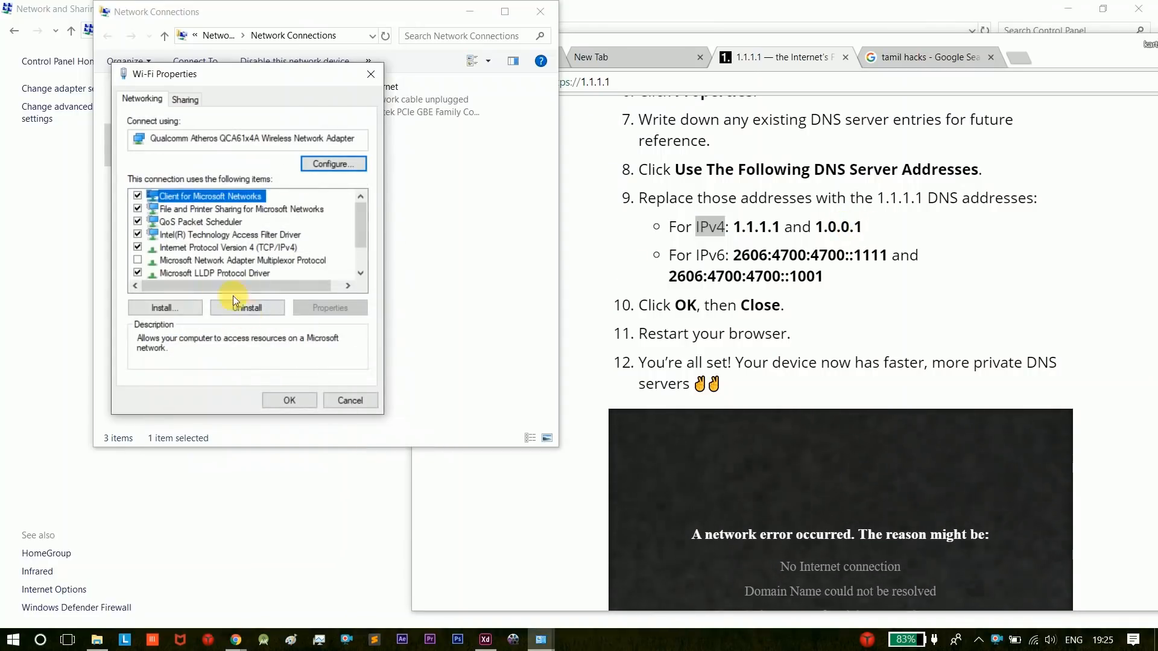
Enter 2606:4700:4700::1111 as the preferred IPv6 DNS server and confirm the dialog.
{"action": "scroll", "scroll_direction": "down", "scroll_amount": 3}
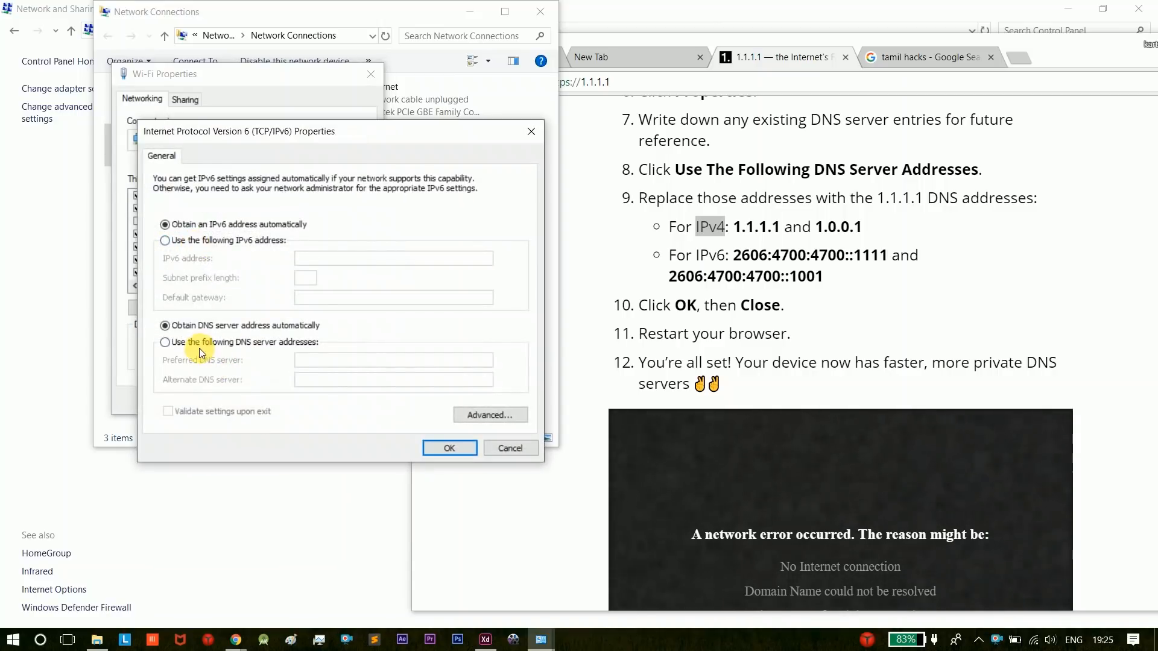
{"action": "left_click", "coordinate": [165, 342]}
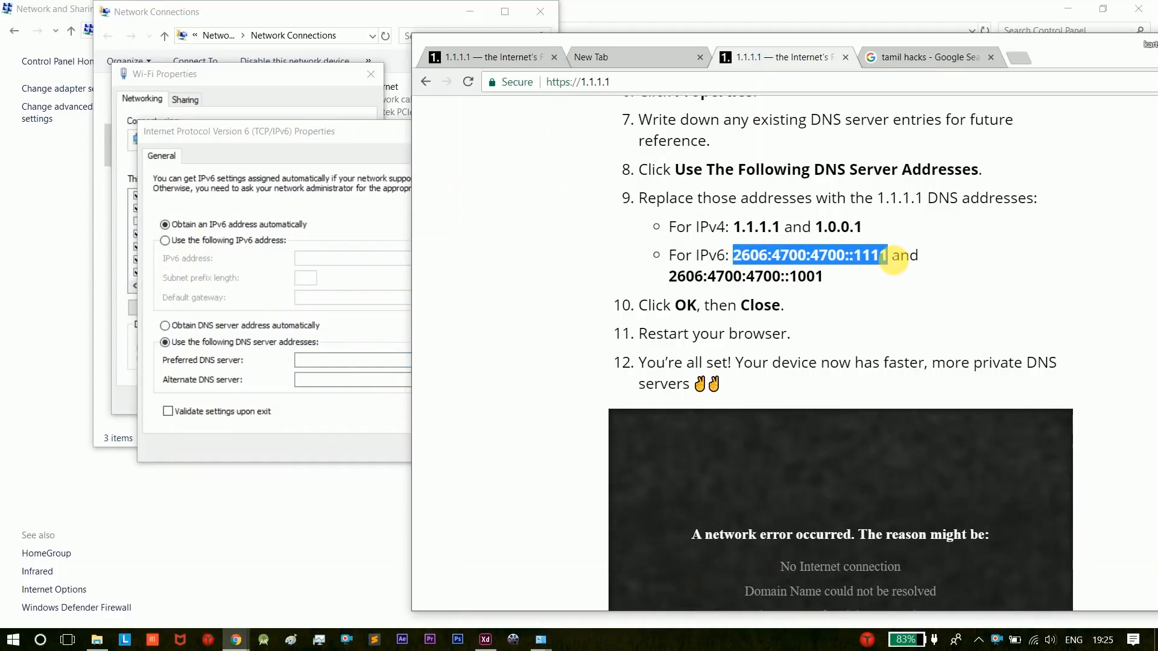
{"action": "left_click", "coordinate": [392, 360]}
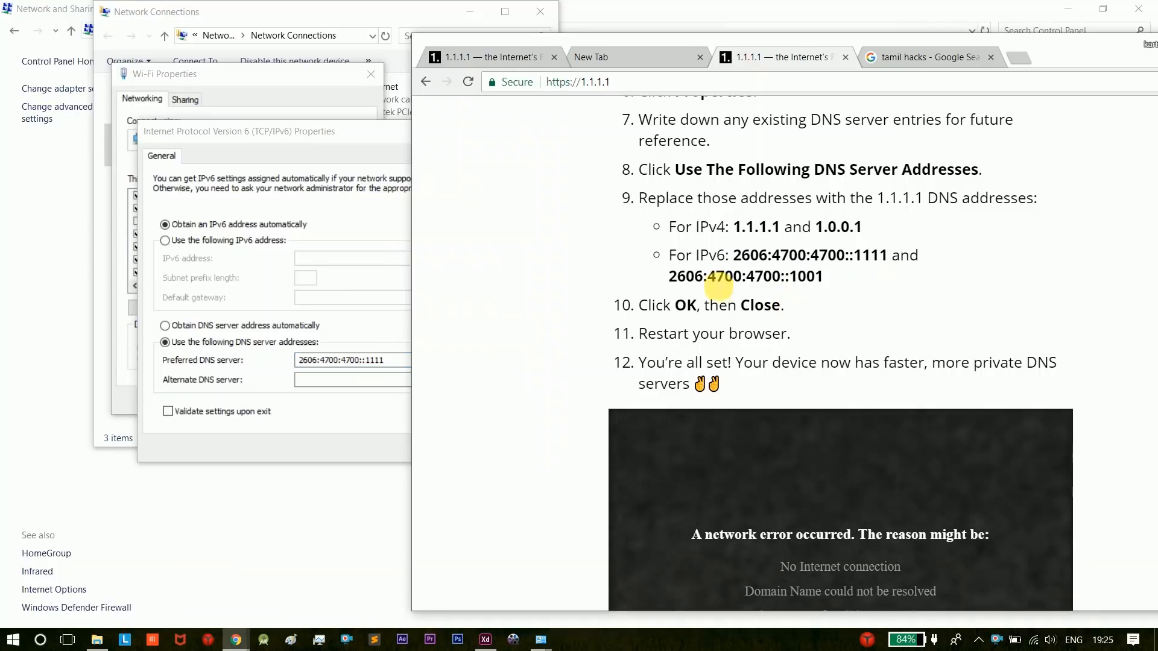
{"action": "left_click_drag", "start_coordinate": [668, 276], "coordinate": [820, 276]}
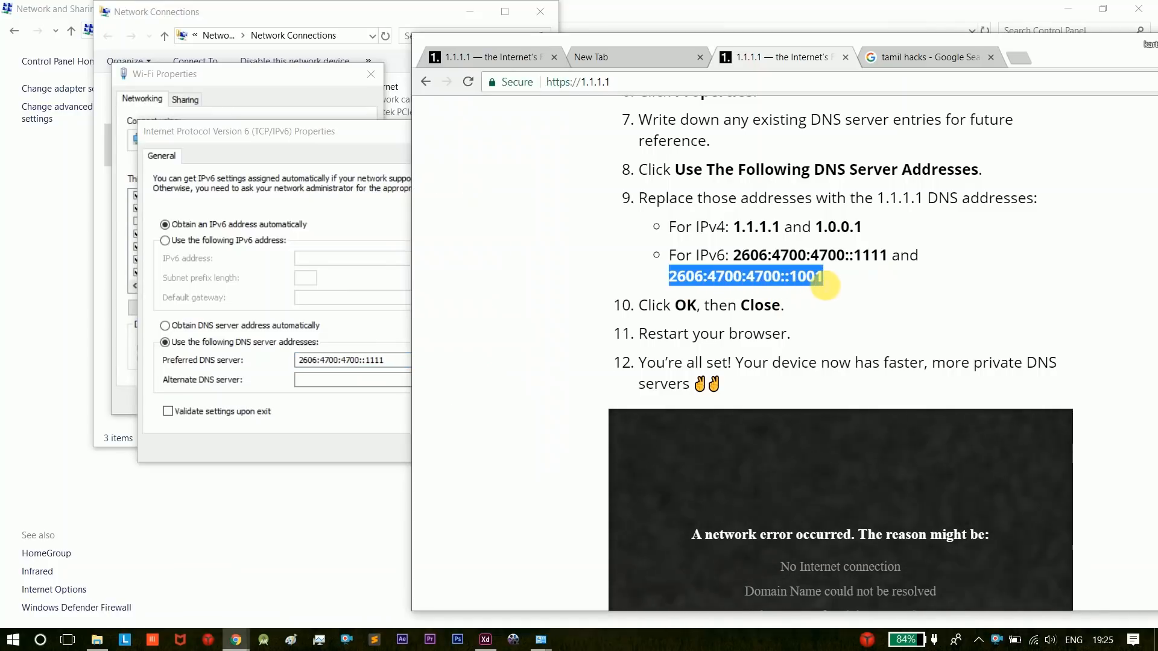
{"action": "left_click", "coordinate": [393, 379]}
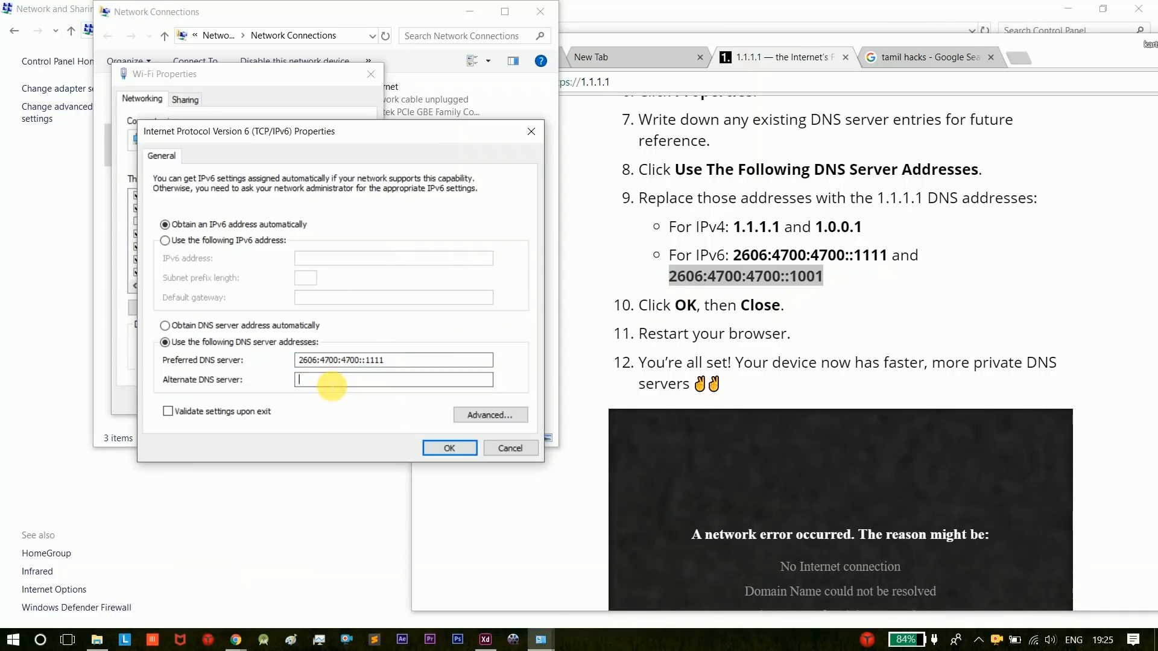
{"action": "left_click", "coordinate": [449, 448]}
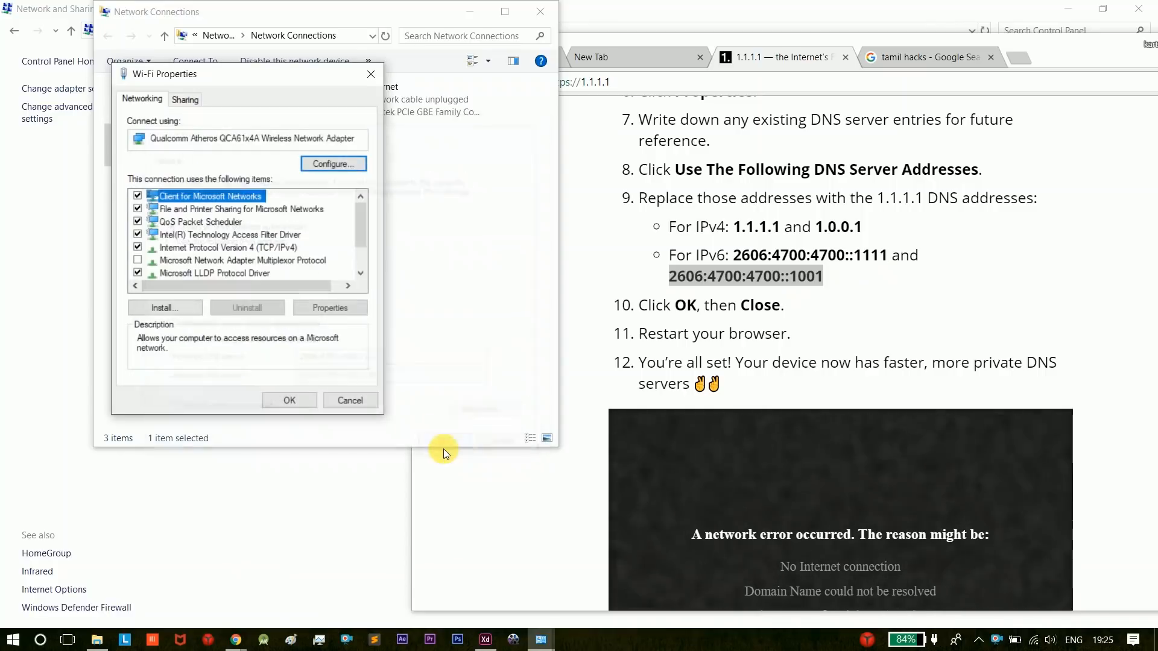
Confirm Wi-Fi Properties with OK and close the Network Connections window.
{"action": "left_click", "coordinate": [350, 399]}
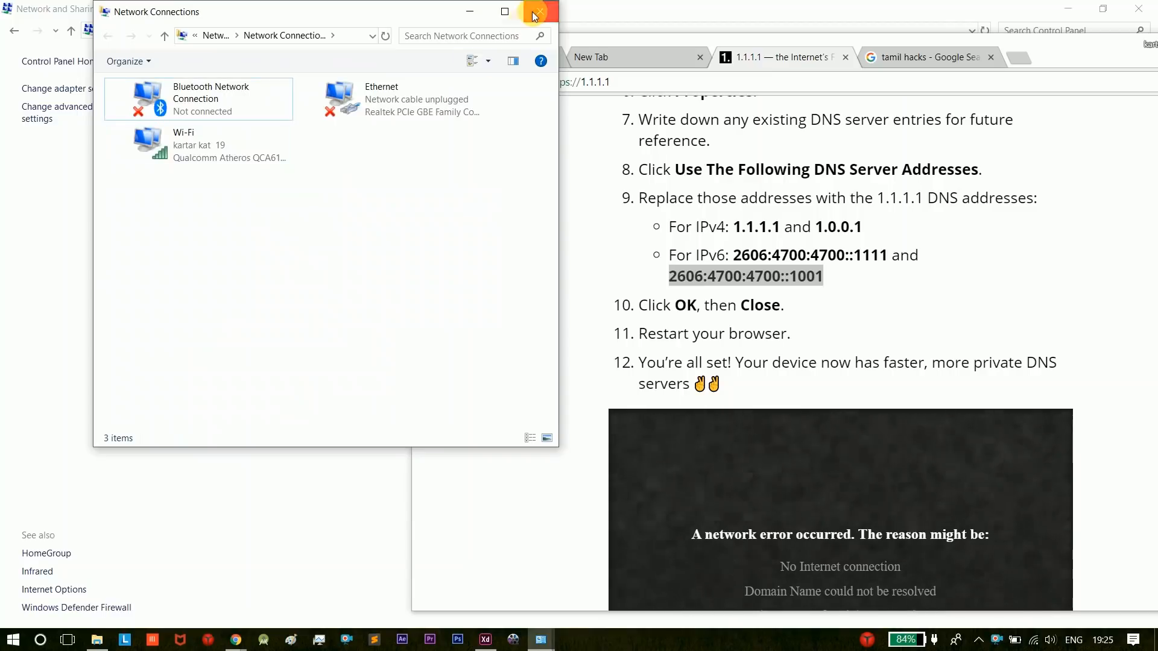
{"action": "left_click", "coordinate": [537, 13]}
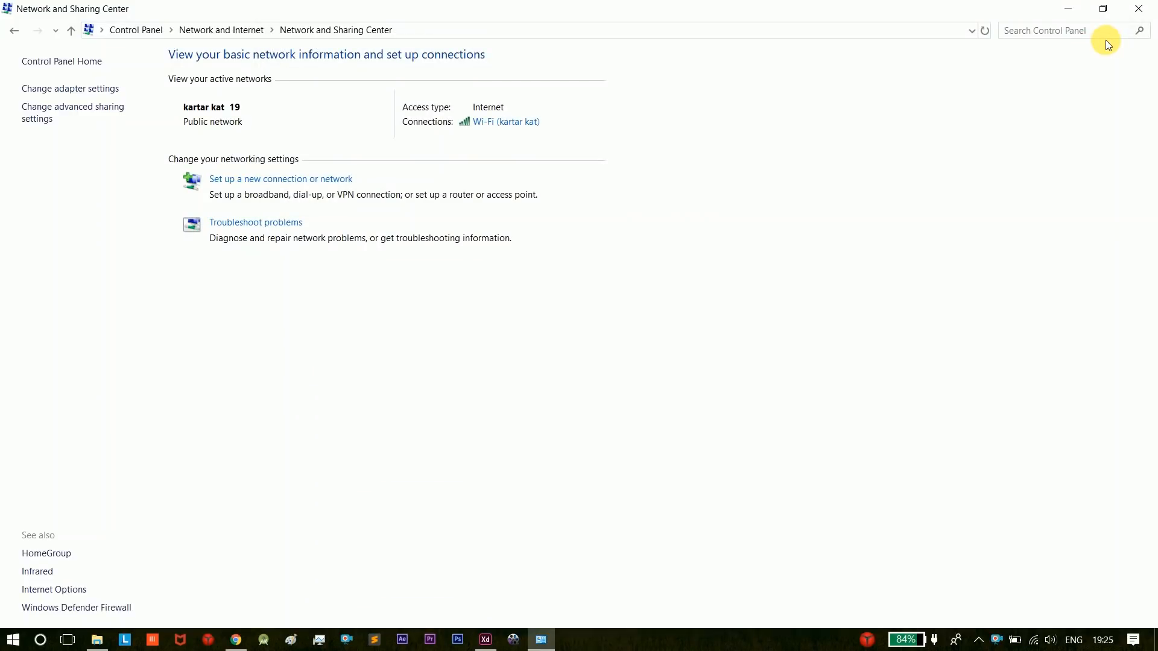
Search 'tamil hacks' in Chrome, highlight the 0.25-second result time, and scroll the results.
{"action": "left_click", "coordinate": [235, 640]}
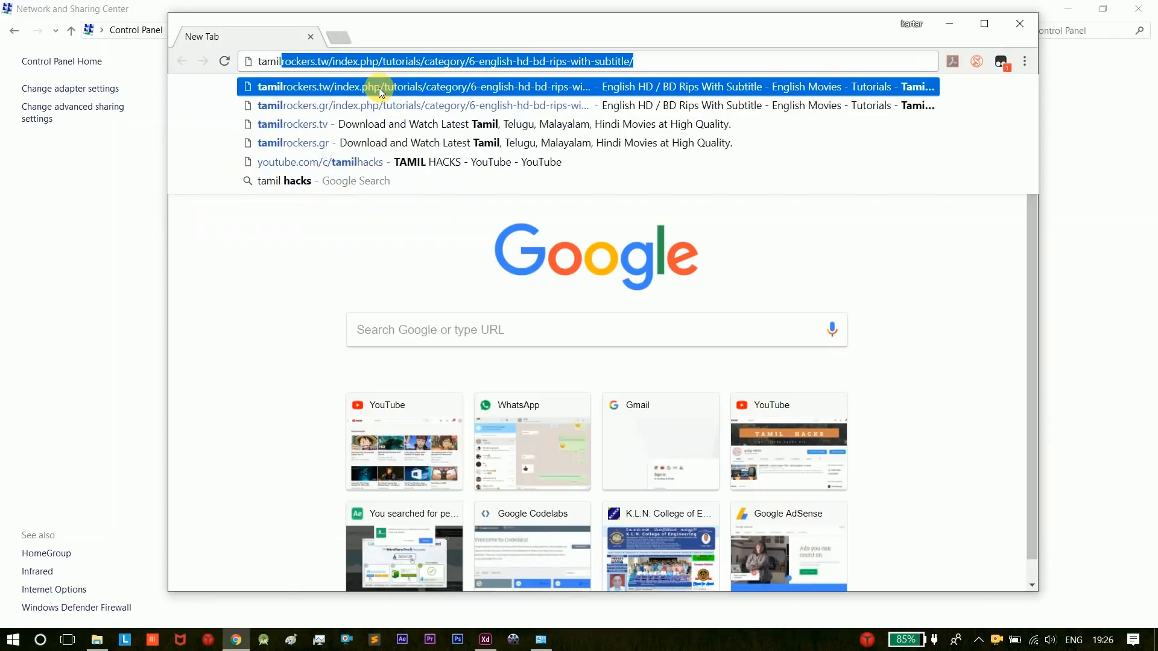
{"action": "type", "text": "tamil hacks"}
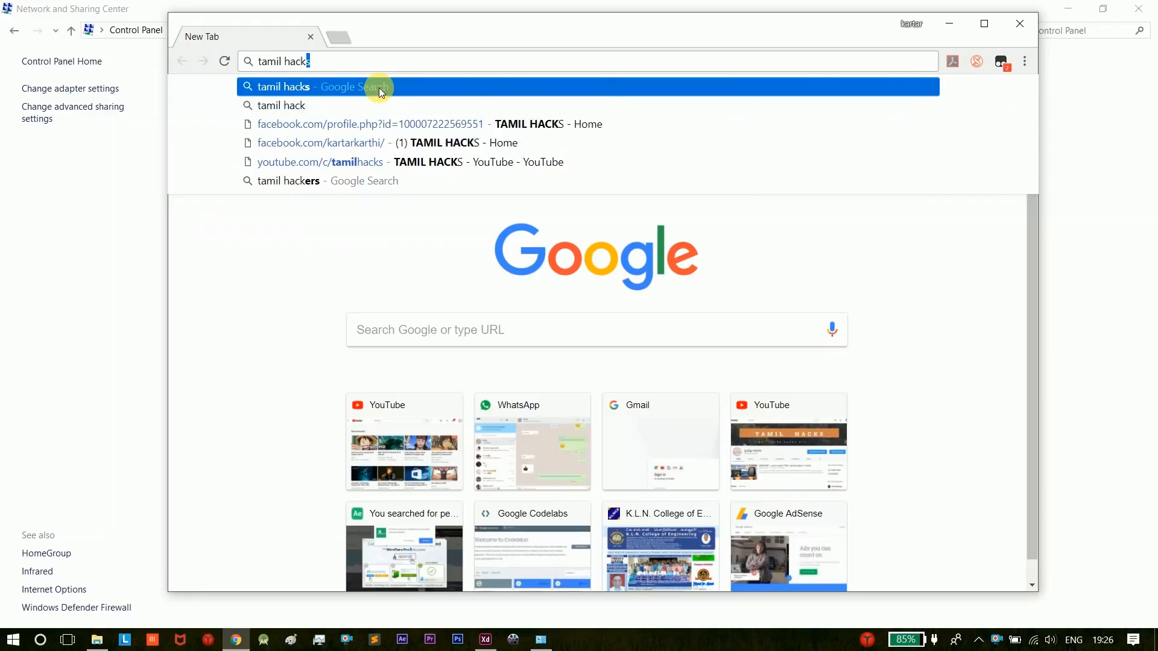
{"action": "left_click", "coordinate": [315, 86]}
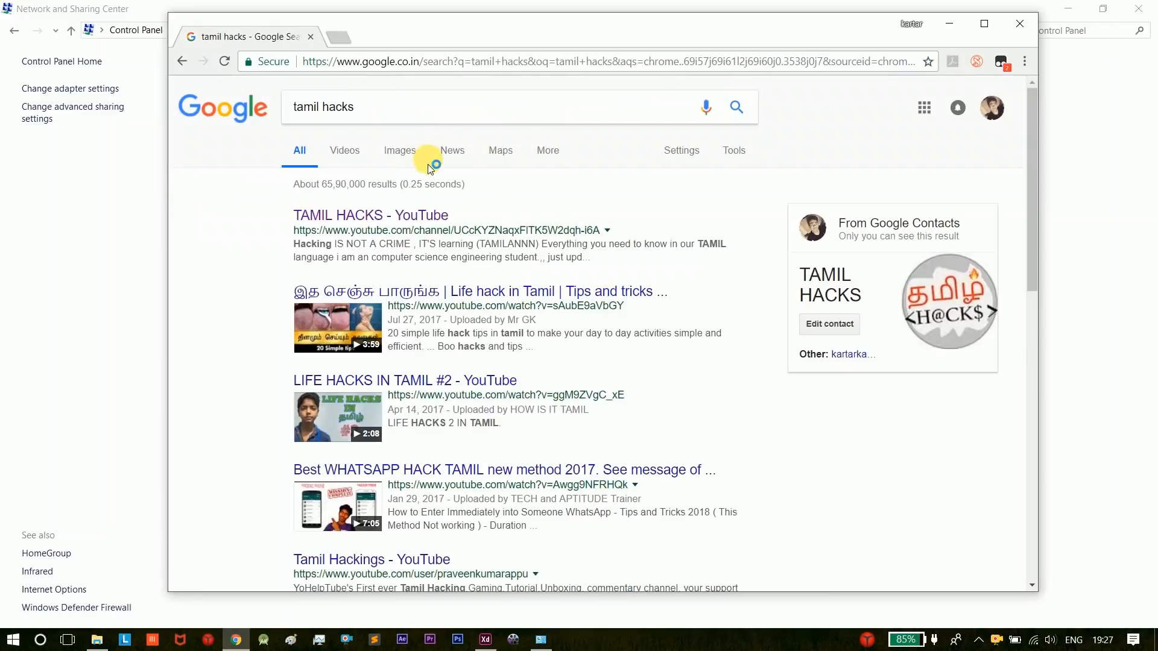
{"action": "double_click", "coordinate": [412, 184]}
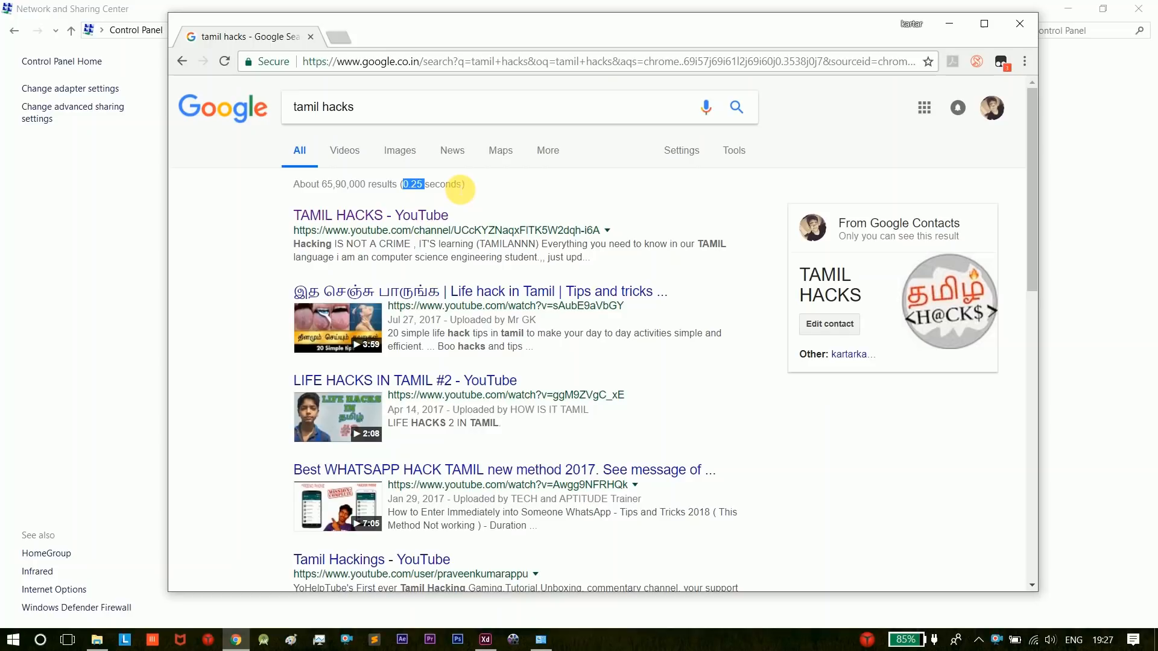
{"action": "scroll", "scroll_direction": "down", "scroll_amount": 3}
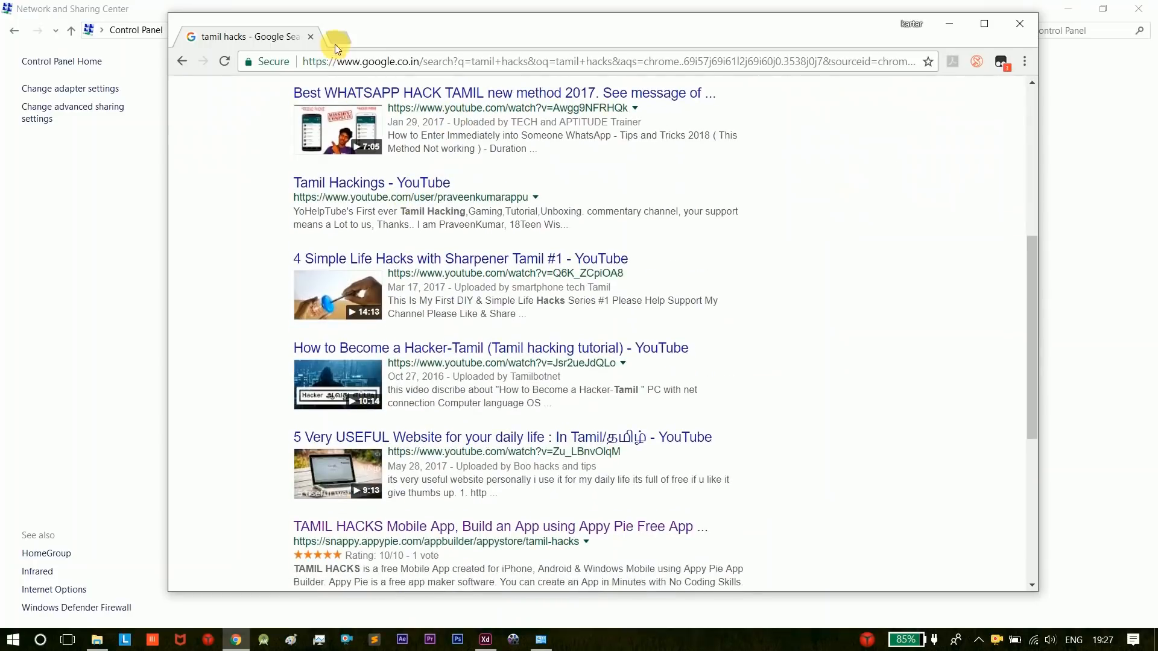
Search 'speed test', open the Speedtest by Ookla tab, and start the test.
{"action": "type", "text": "speed test"}
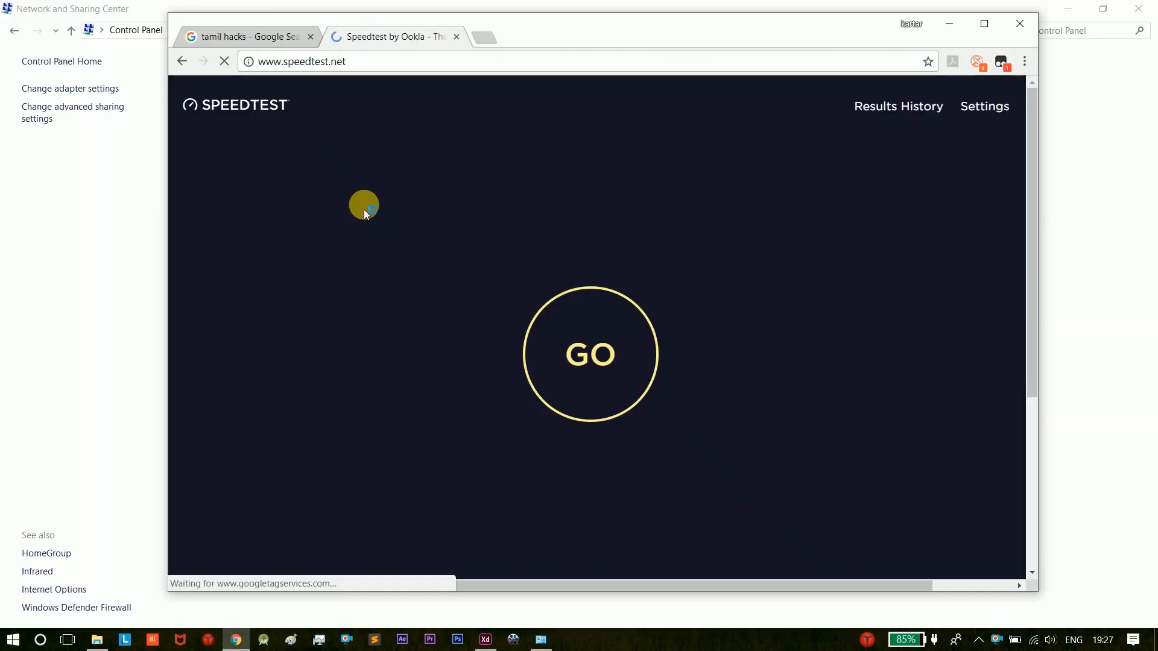
{"action": "left_click", "coordinate": [246, 36]}
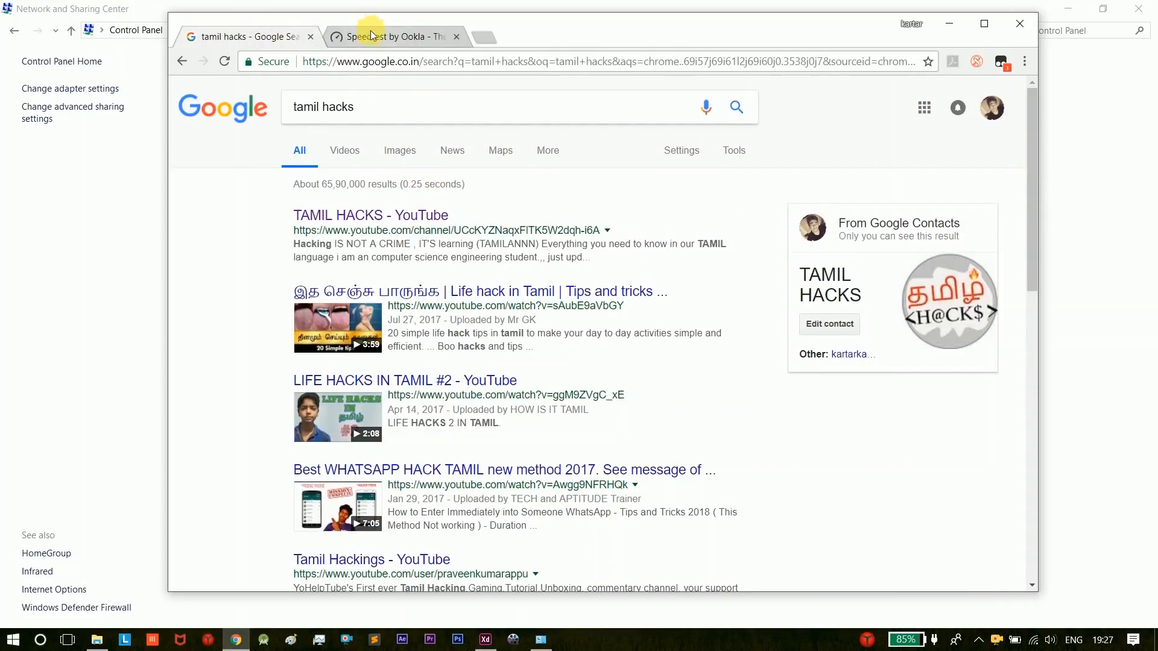
{"action": "left_click", "coordinate": [384, 36]}
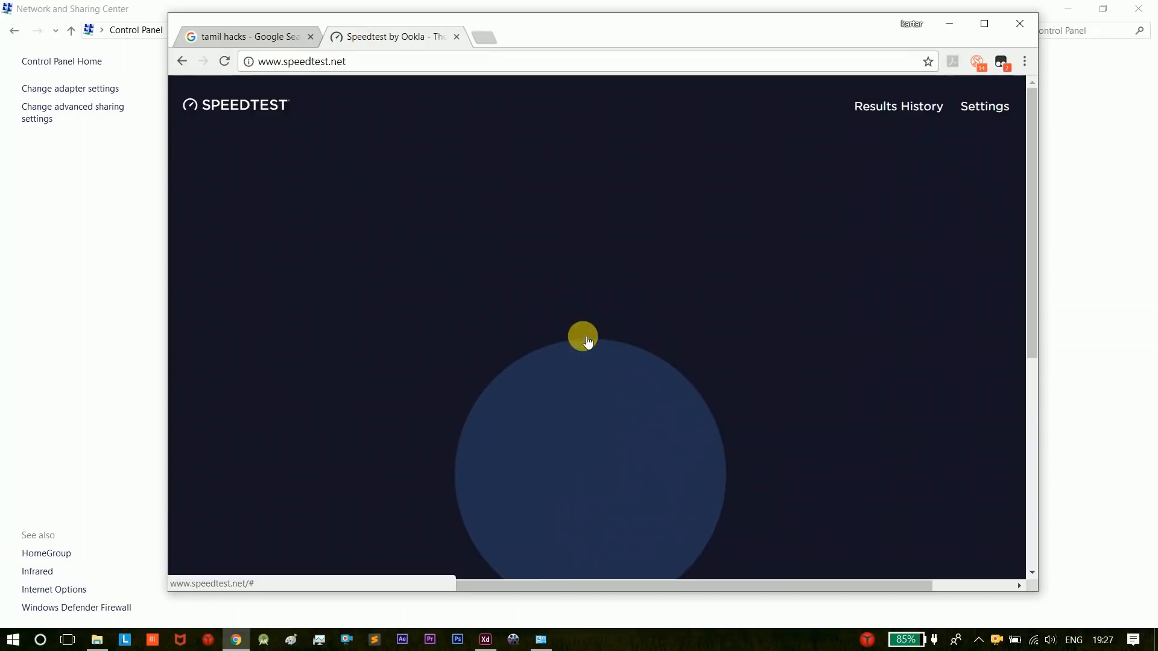
{"action": "left_click", "coordinate": [583, 336]}
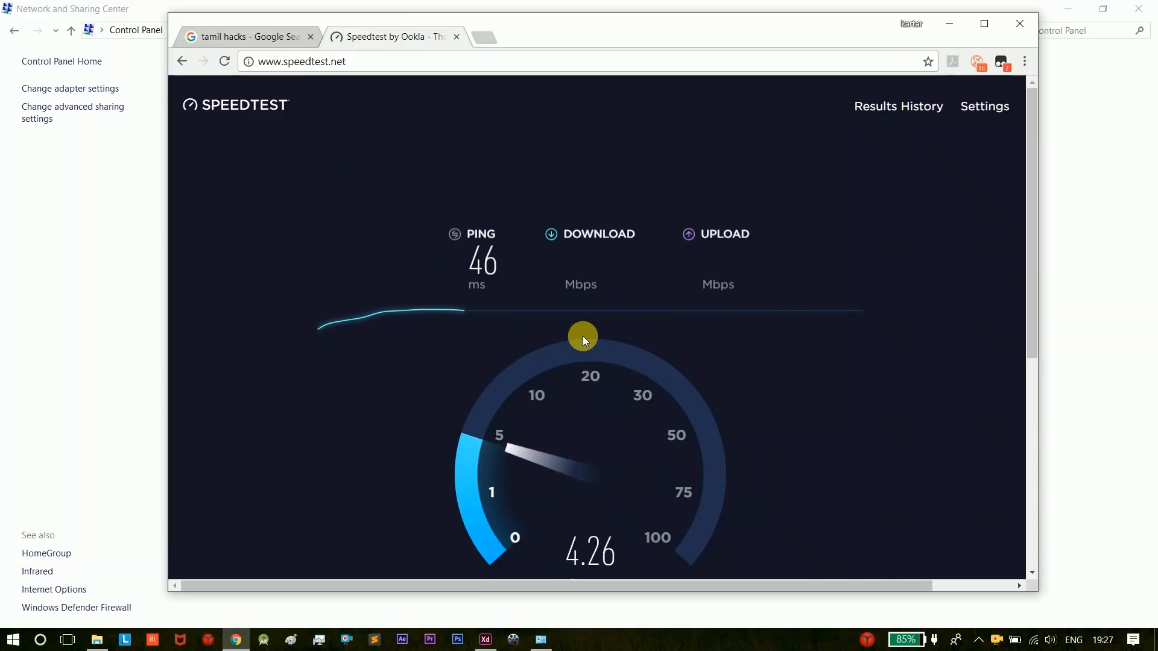
{"action": "scroll", "scroll_direction": "down", "scroll_amount": 3}
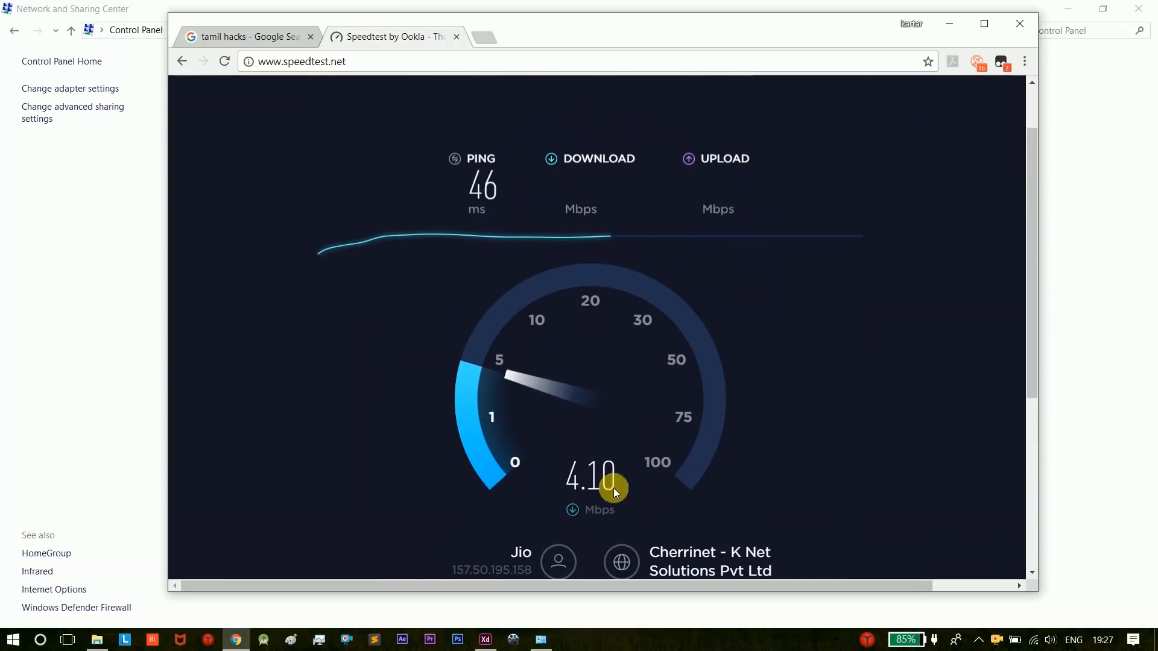
{"action": "mouse_move", "coordinate": [812, 305]}
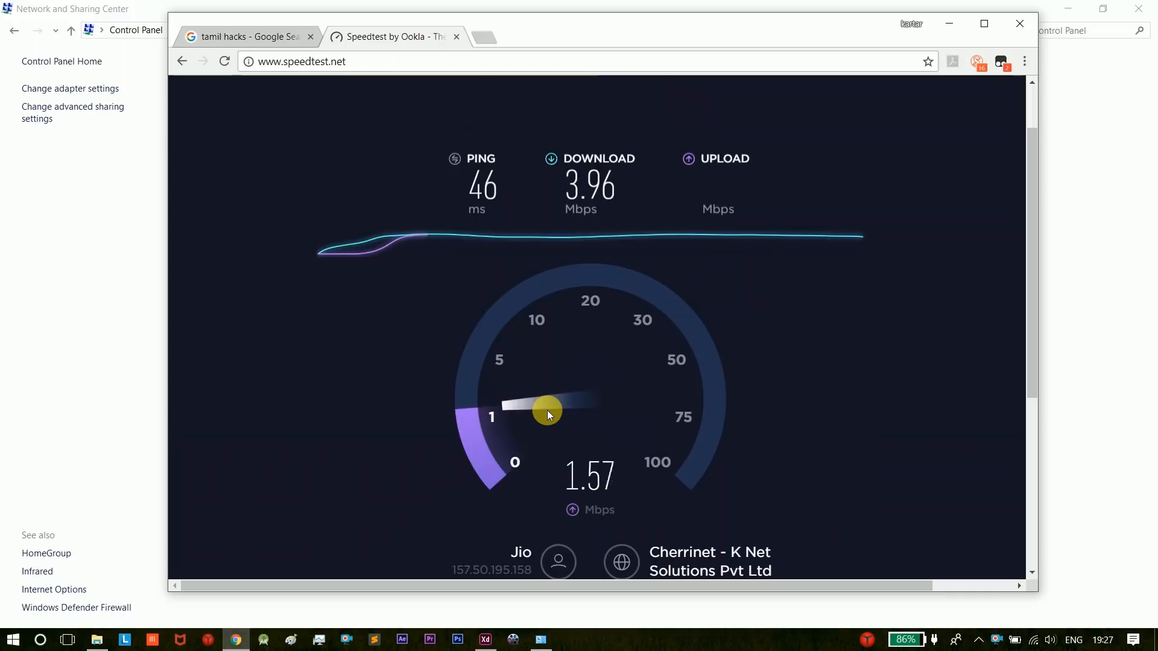
{"action": "mouse_move", "coordinate": [644, 151]}
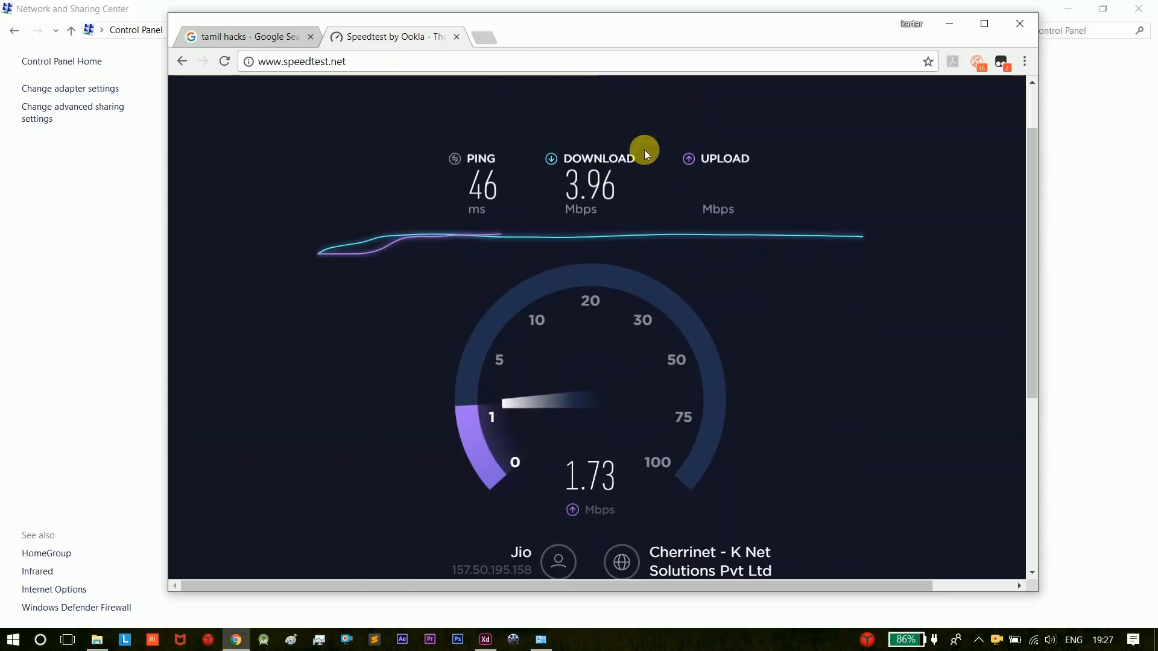
{"action": "mouse_move", "coordinate": [457, 379]}
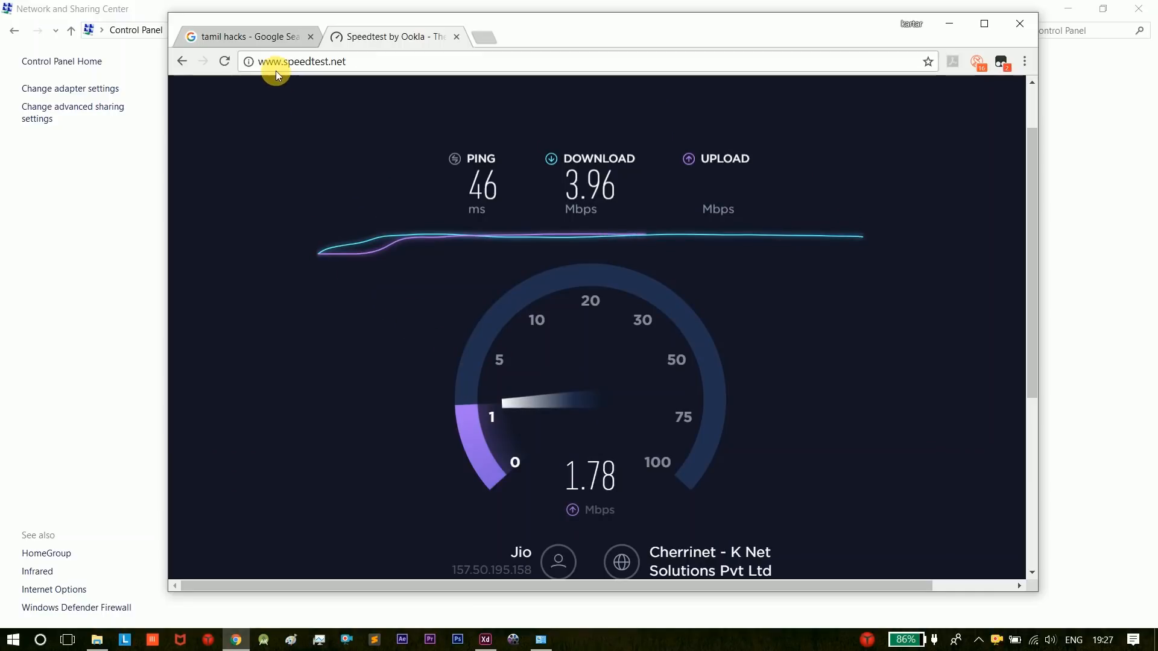
{"action": "mouse_move", "coordinate": [160, 301]}
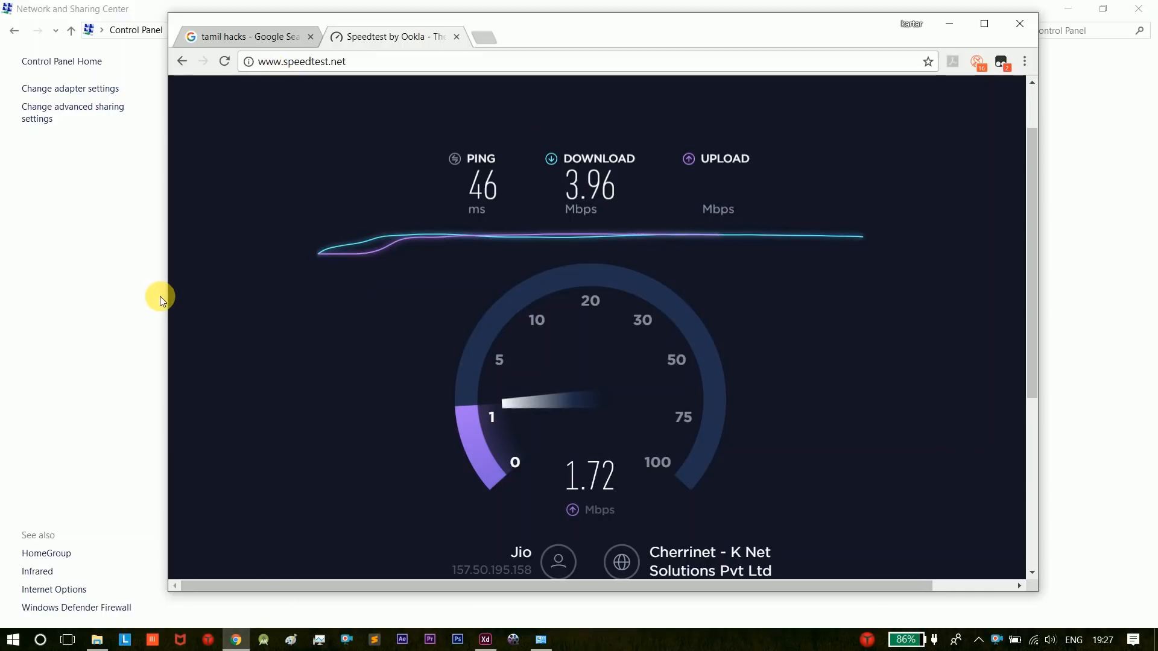